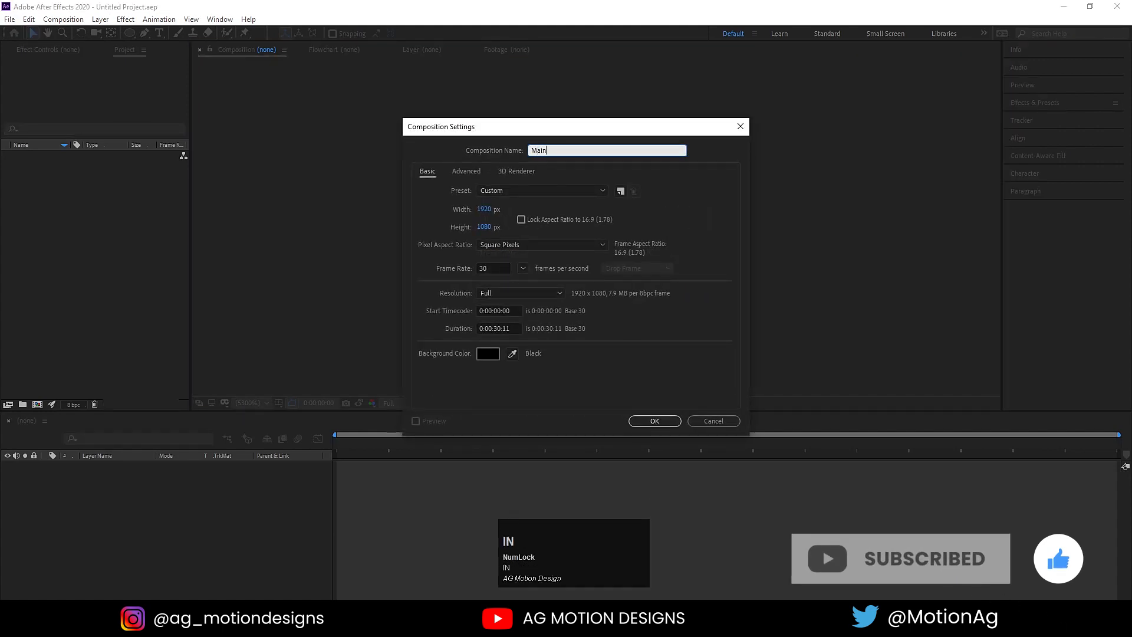
Name the 1920×1080 composition 'Main Animation' and give it a white FFFFFF background
{"action": "type", "text": "Animation"}
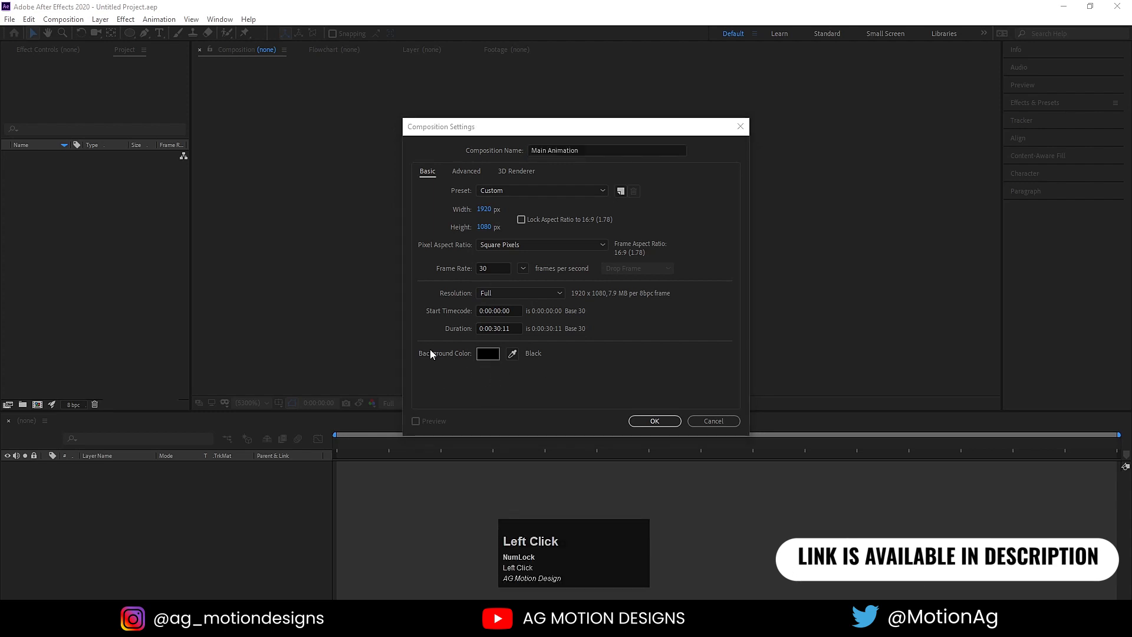
{"action": "left_click", "coordinate": [487, 353]}
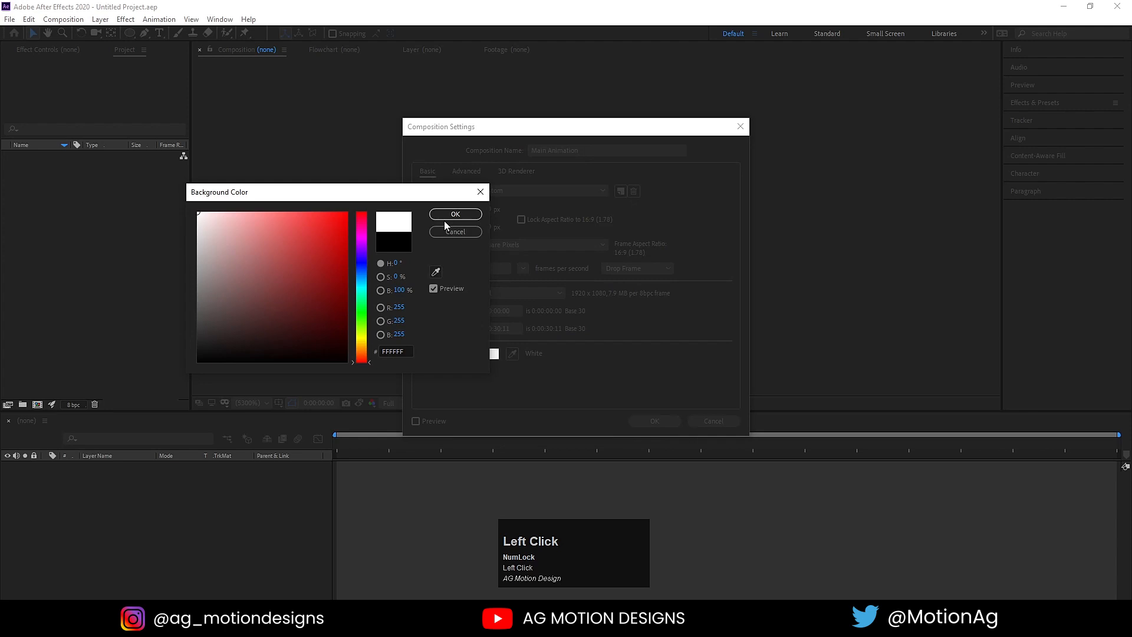
{"action": "left_click", "coordinate": [455, 214]}
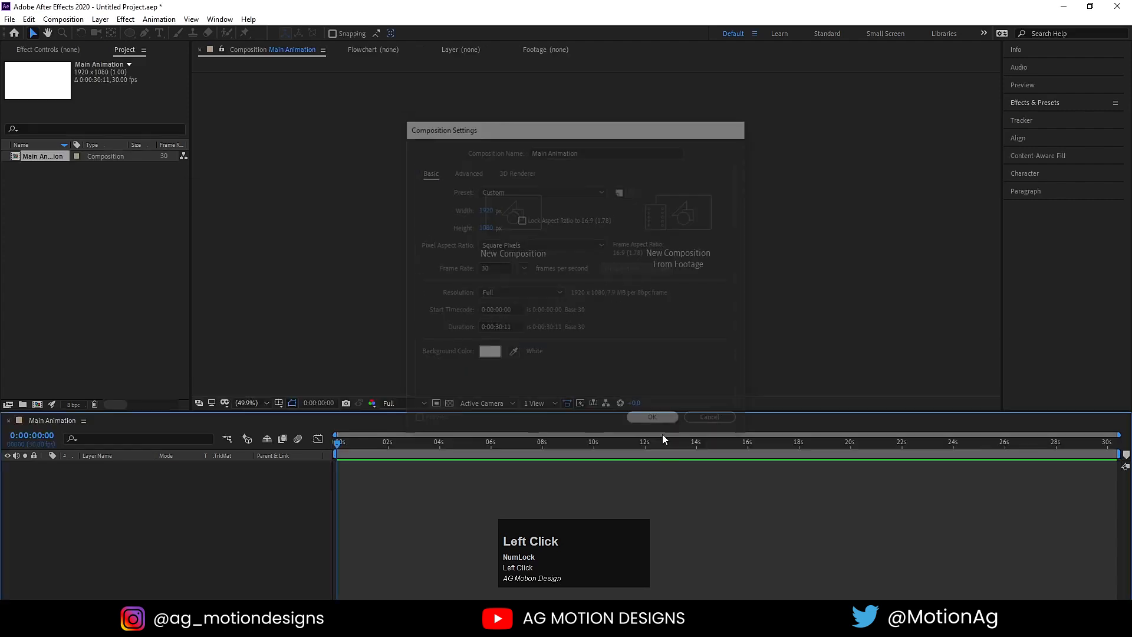
Show Title/Action Safe guides, draw a 50 px blue-stroked ellipse and centre it
{"action": "left_click", "coordinate": [292, 403]}
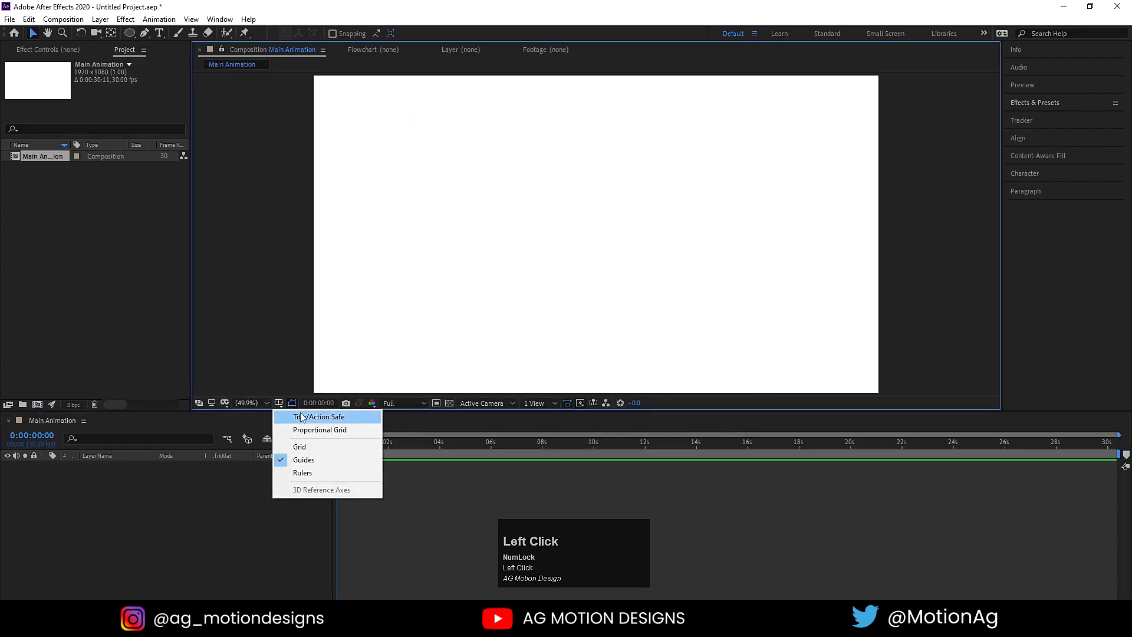
{"action": "left_click", "coordinate": [318, 416]}
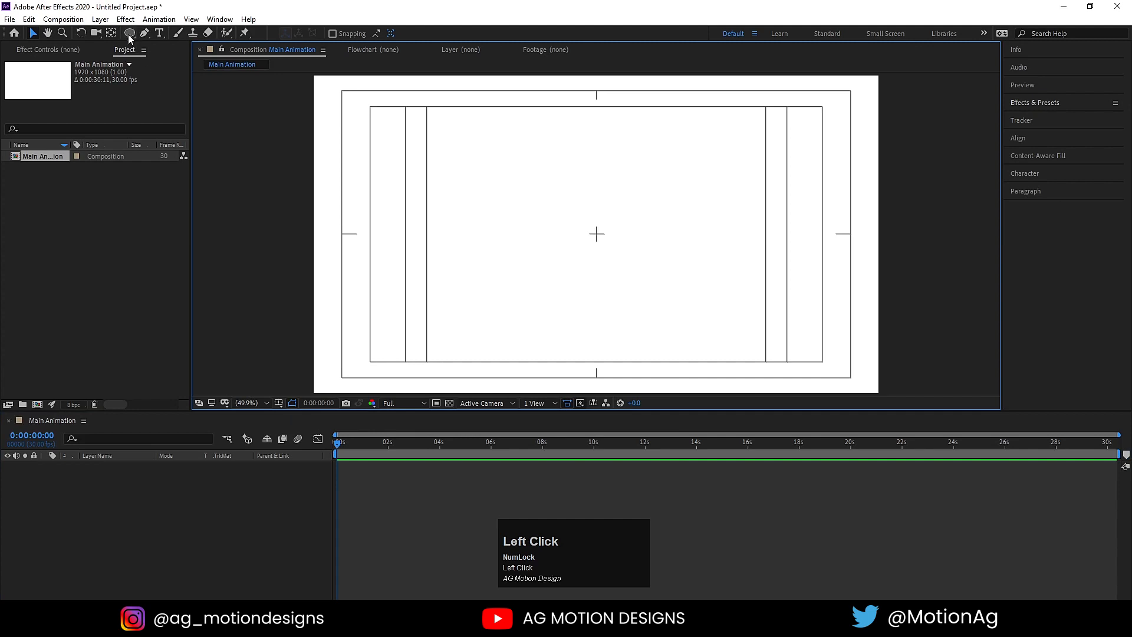
{"action": "left_click", "coordinate": [131, 33]}
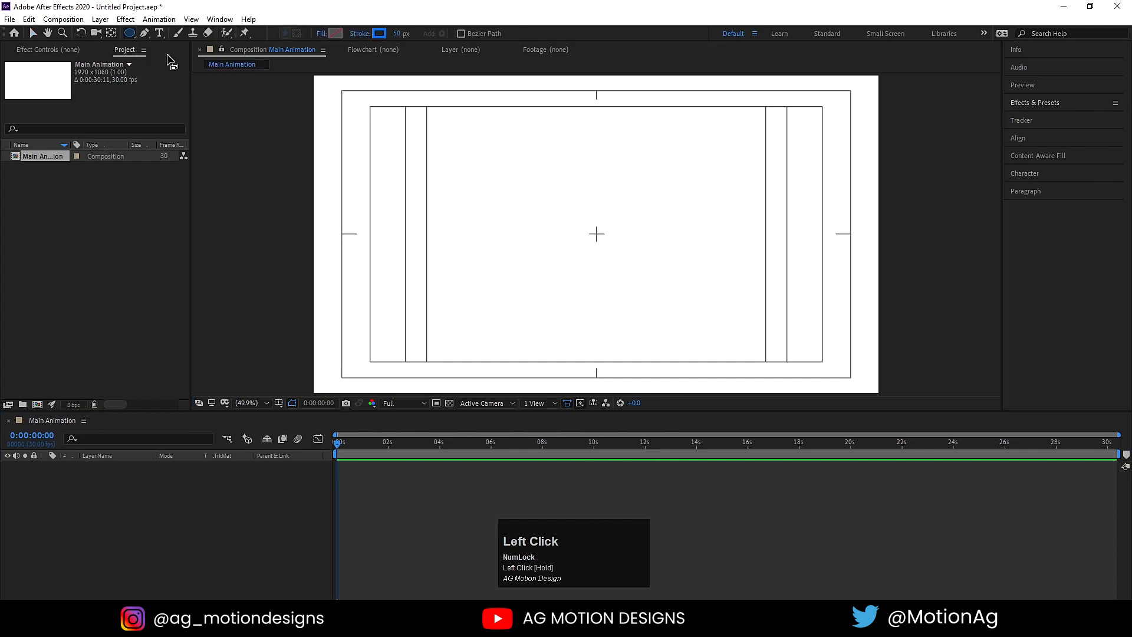
{"action": "left_click", "coordinate": [396, 33]}
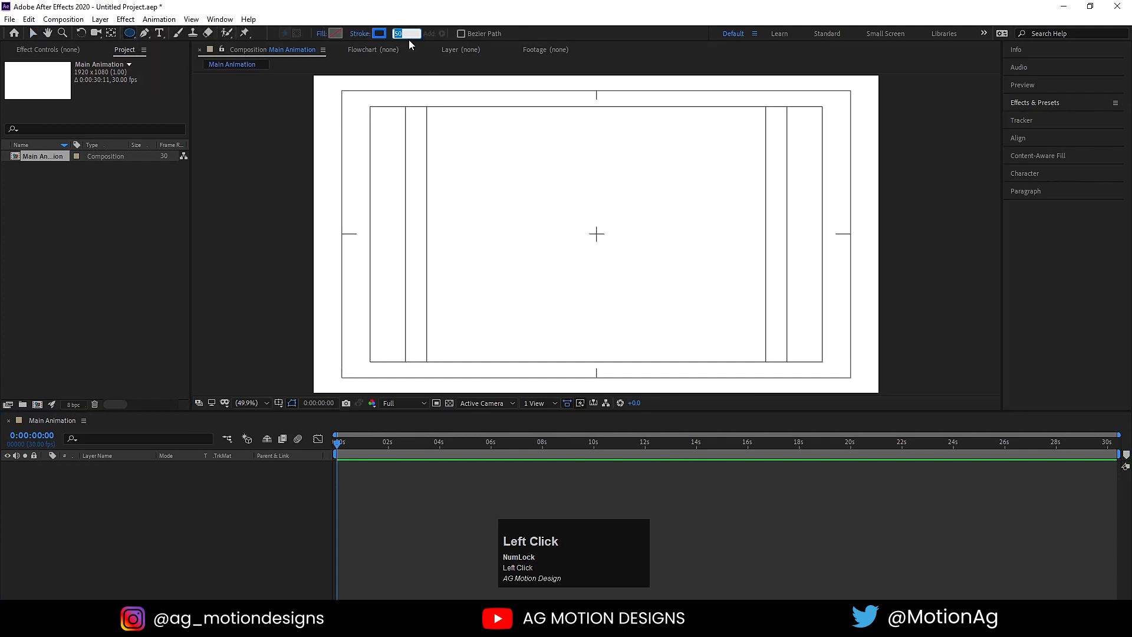
{"action": "mouse_move", "coordinate": [378, 34]}
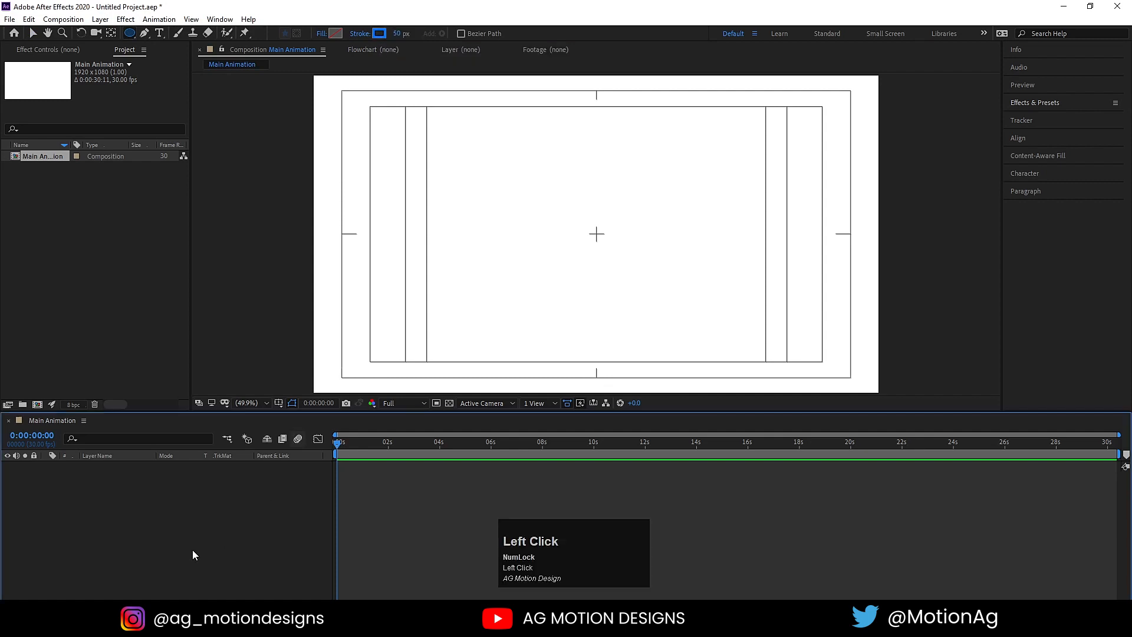
{"action": "left_click_drag", "start_coordinate": [447, 187], "coordinate": [678, 231]}
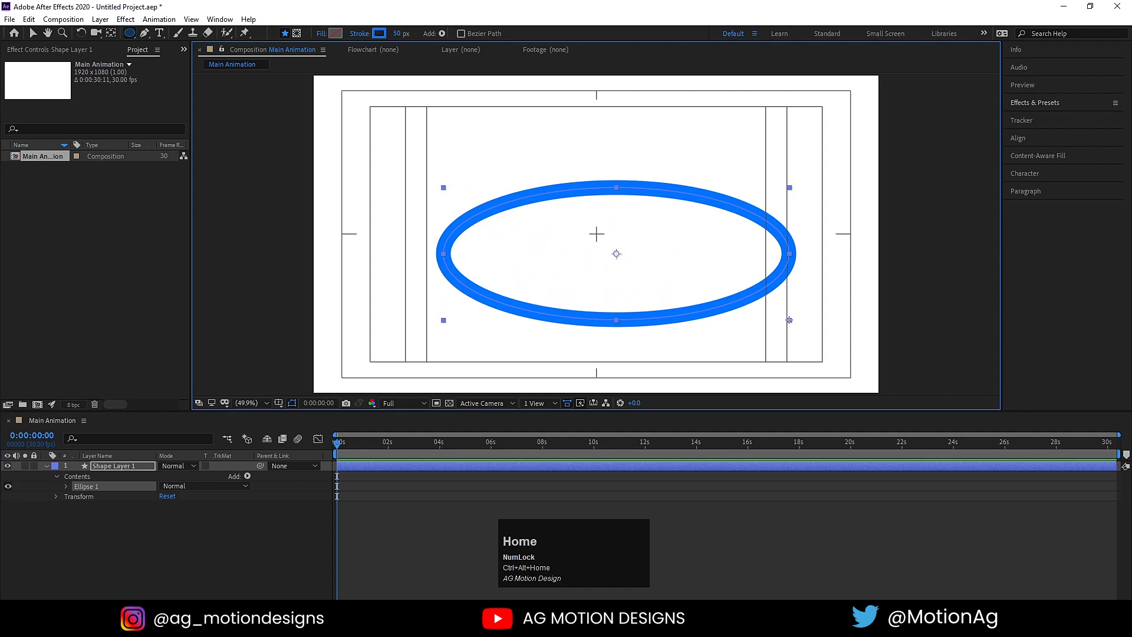
{"action": "left_click", "coordinate": [1041, 138]}
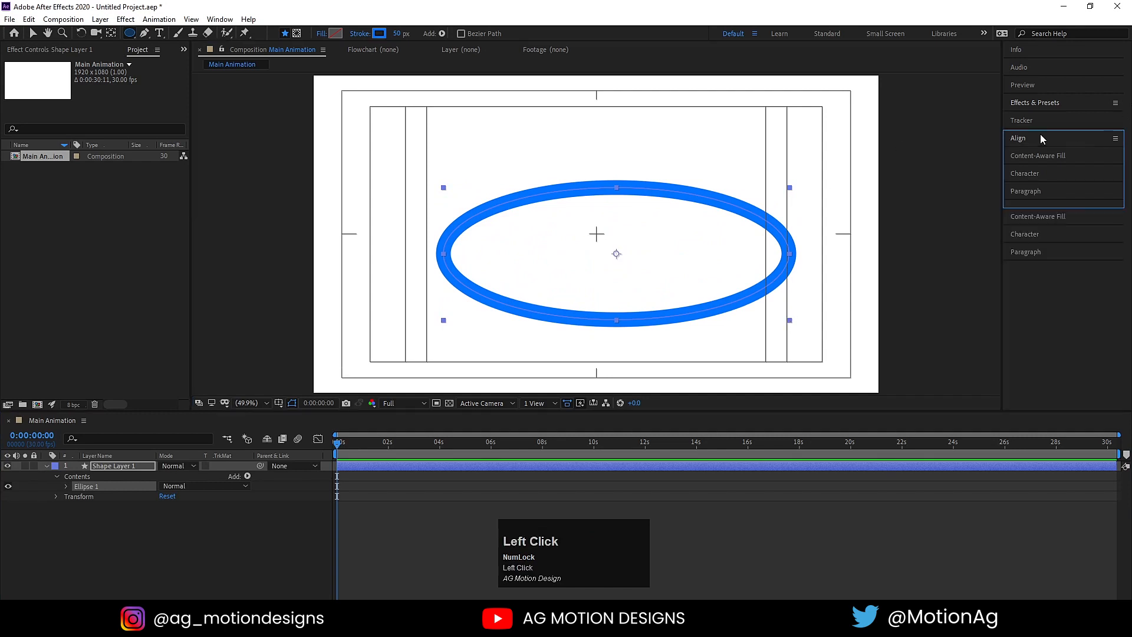
{"action": "left_click", "coordinate": [1018, 138]}
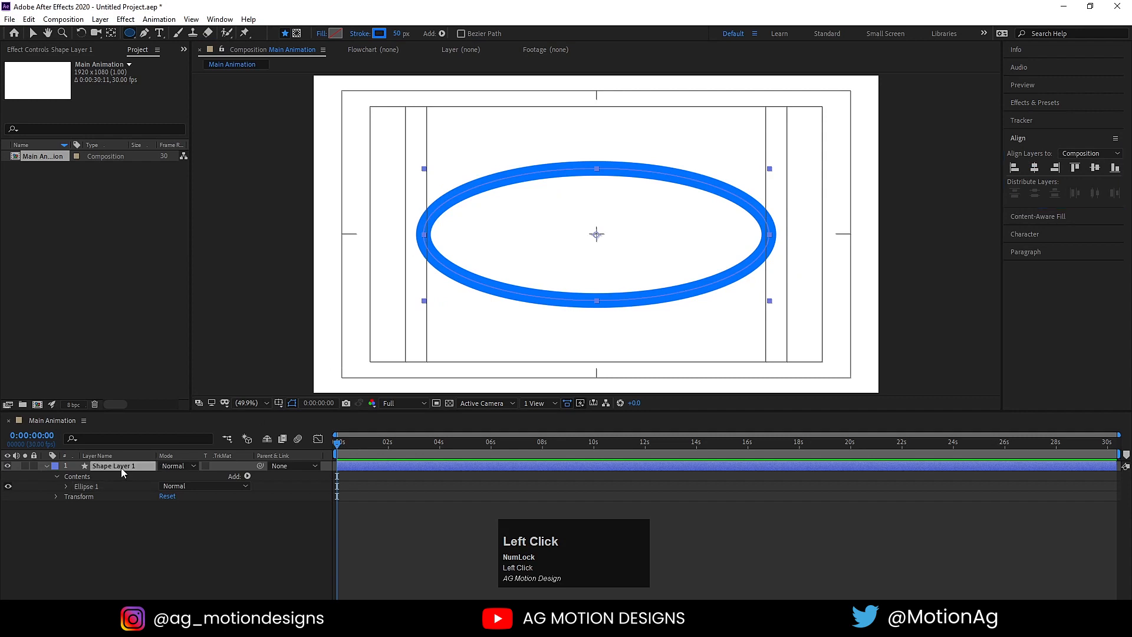
Add Trim Paths with End 0%, keyframe and ease Start and End, then preview
{"action": "left_click", "coordinate": [247, 476]}
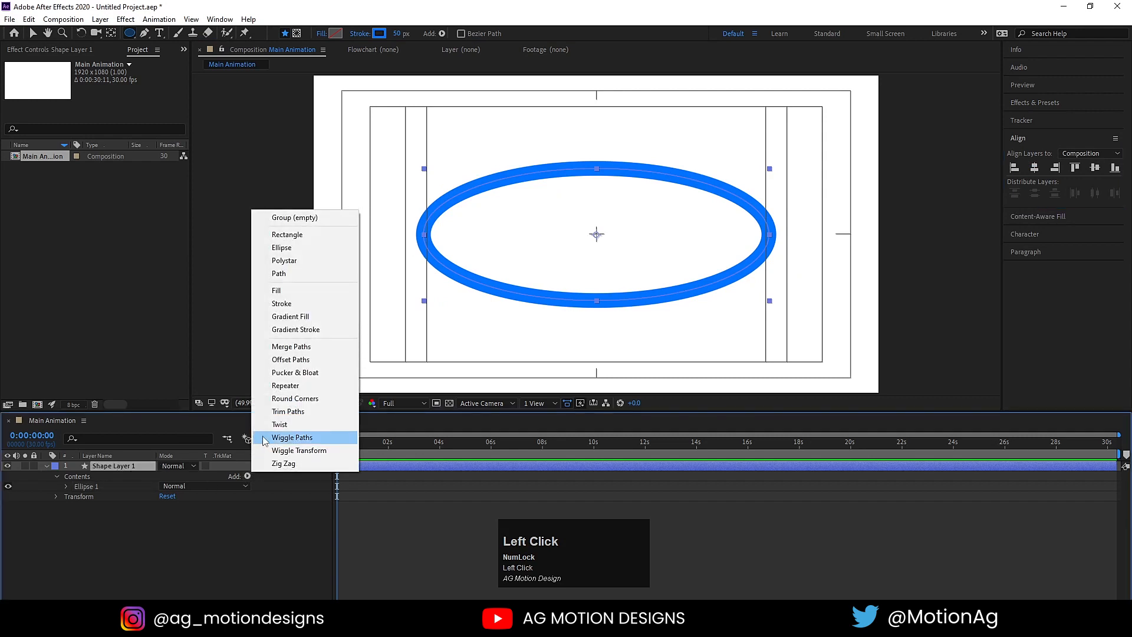
{"action": "left_click", "coordinate": [287, 410]}
{"action": "type", "text": "0"}
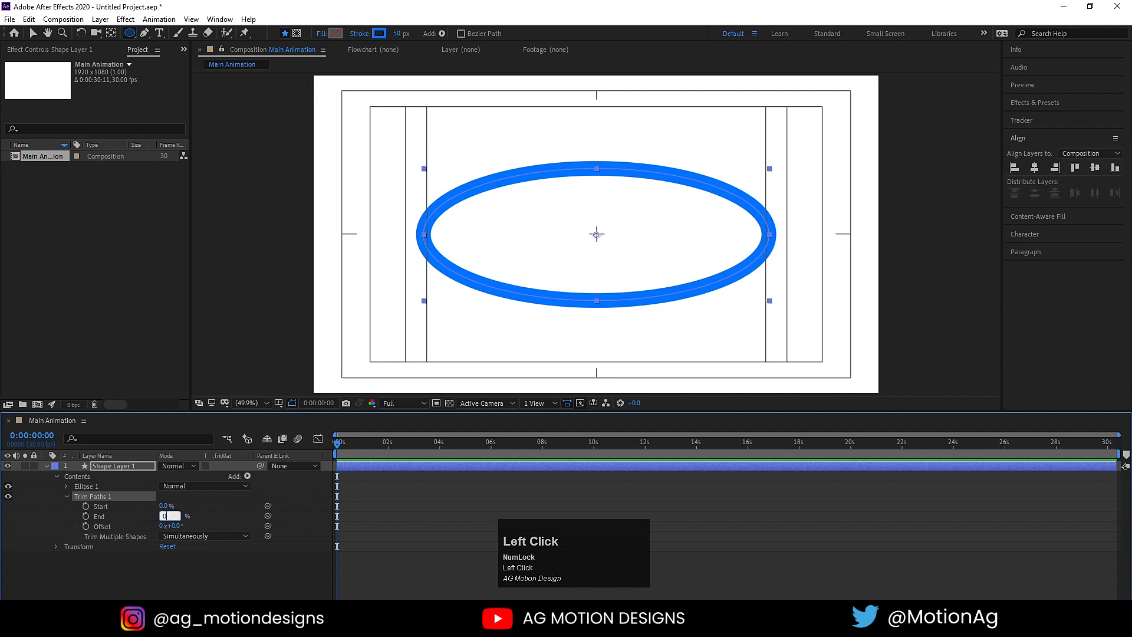
{"action": "key", "text": "Enter"}
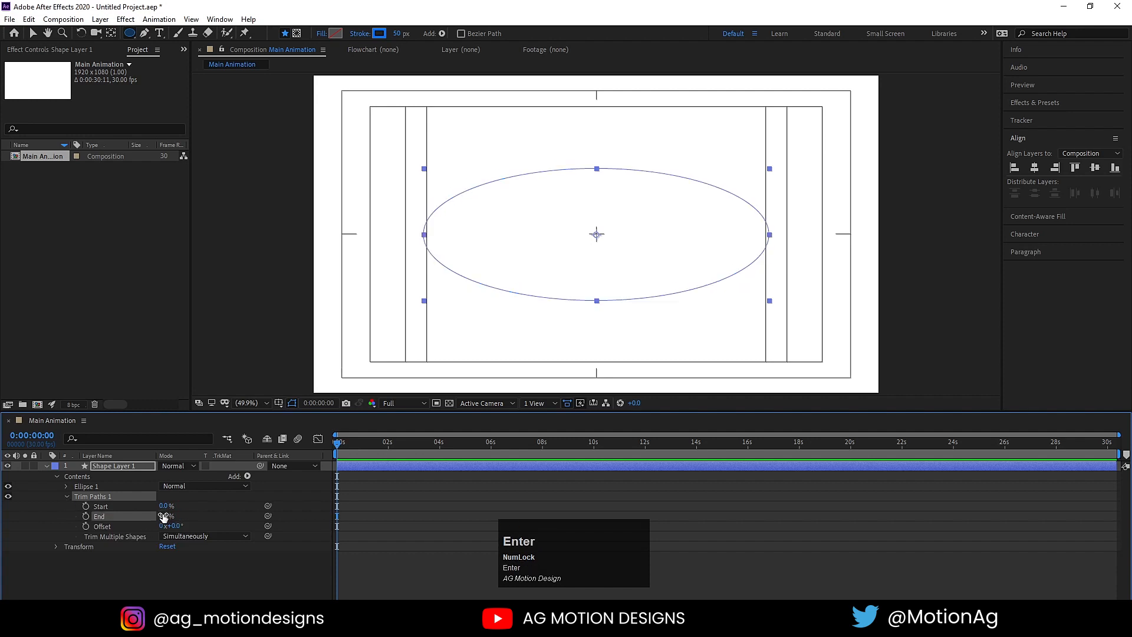
{"action": "left_click", "coordinate": [86, 506]}
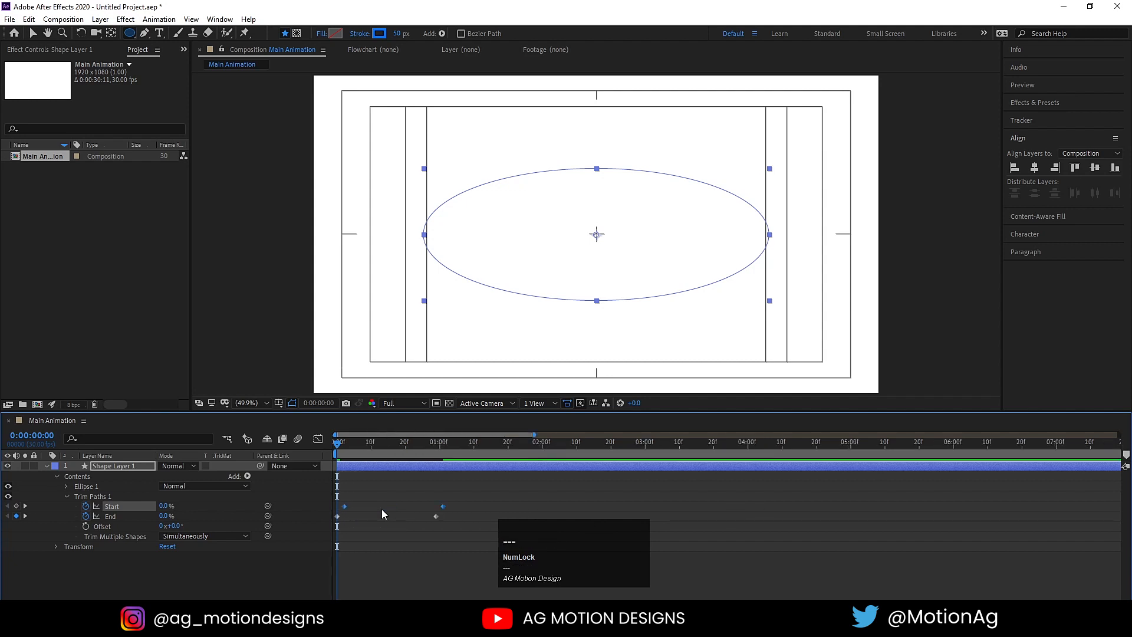
{"action": "key", "text": "space"}
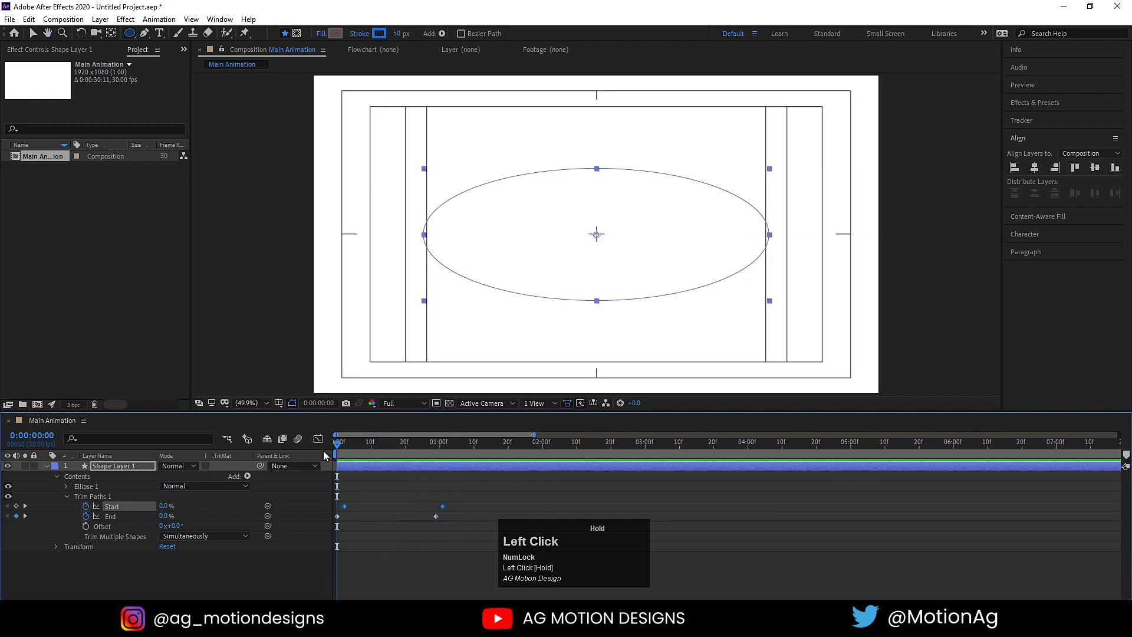
{"action": "key", "text": "Space"}
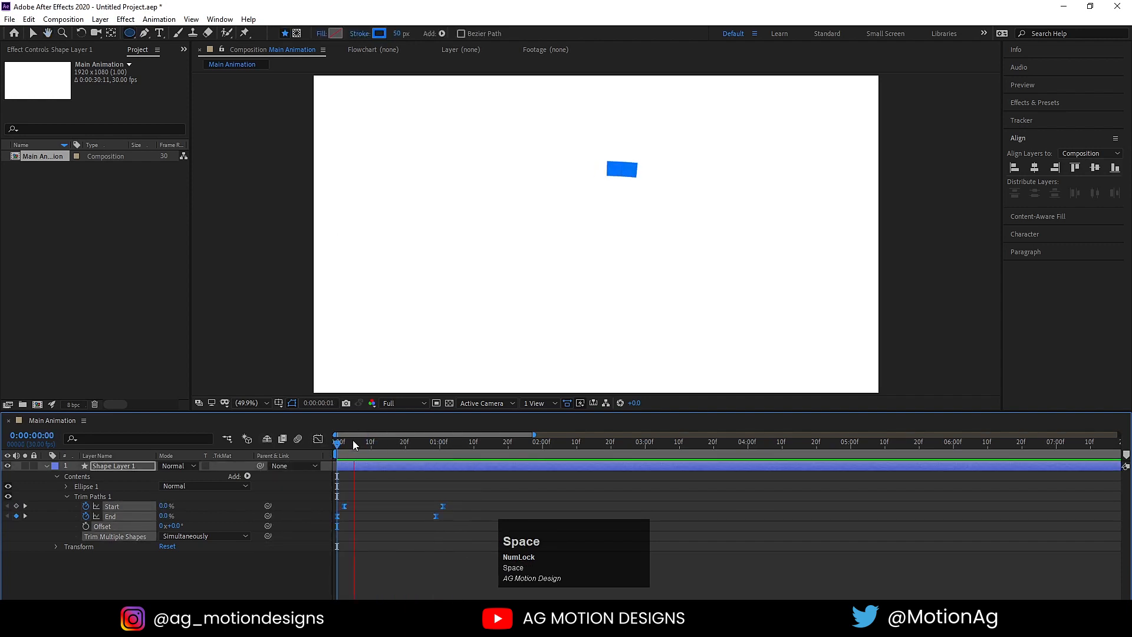
{"action": "left_click_drag", "start_coordinate": [335, 441], "coordinate": [446, 441]}
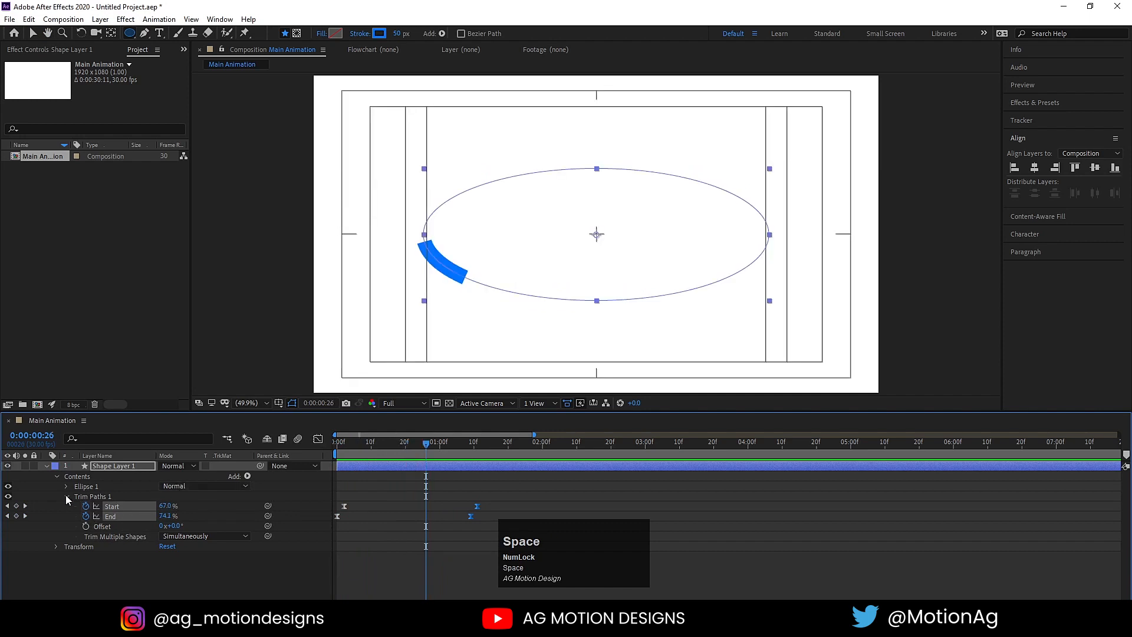
Set Ellipse 1's Stroke 1 Line Cap to Round Cap
{"action": "left_click", "coordinate": [67, 486]}
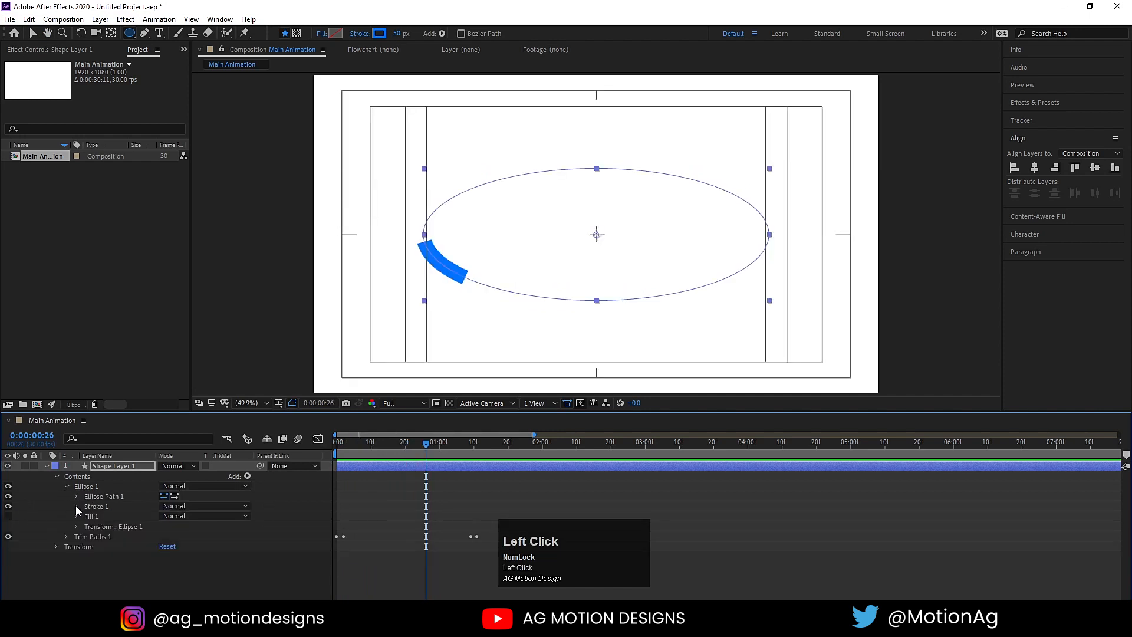
{"action": "left_click", "coordinate": [77, 506]}
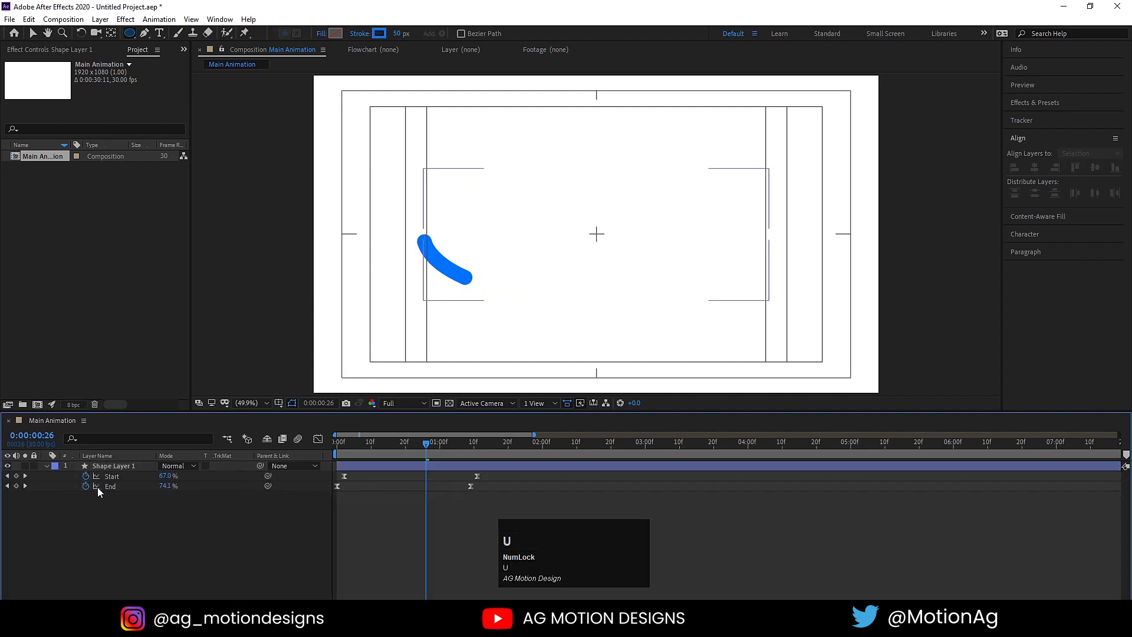
Duplicate Shape Layer 1 into five layers staggered two frames apart and preview
{"action": "key", "text": "ctrl+d"}
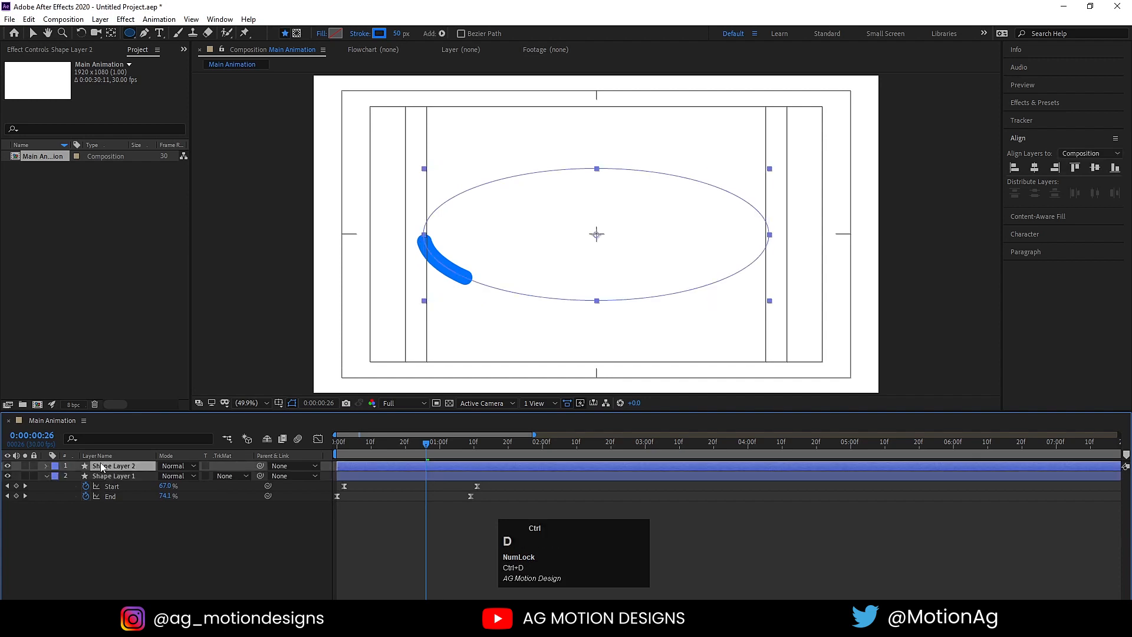
{"action": "key", "text": "ctrl+d"}
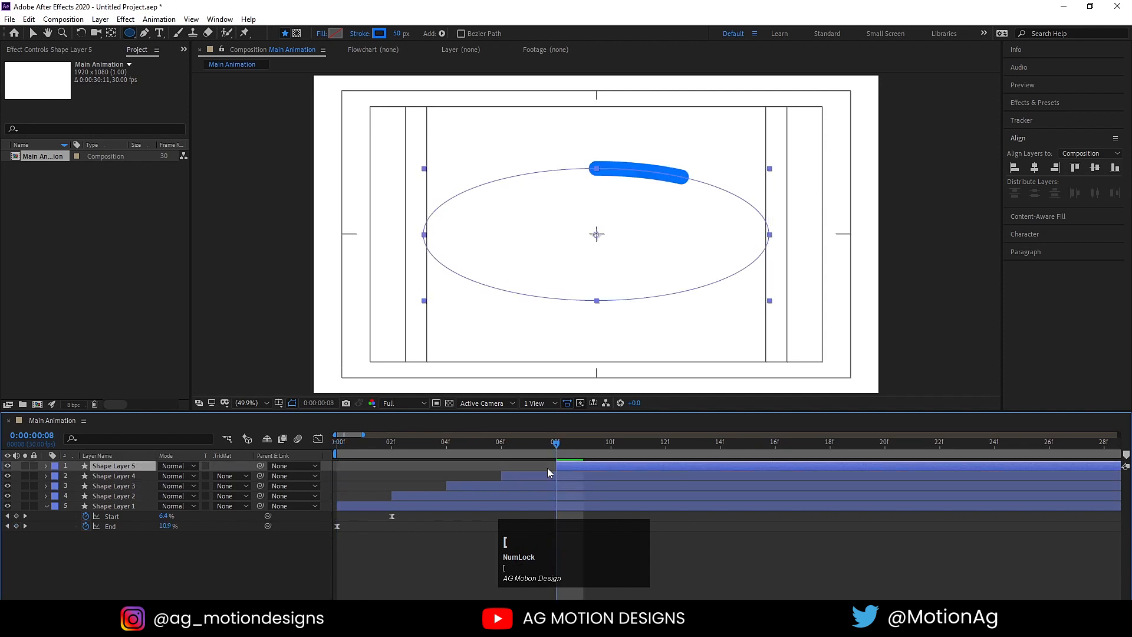
{"action": "key", "text": "space"}
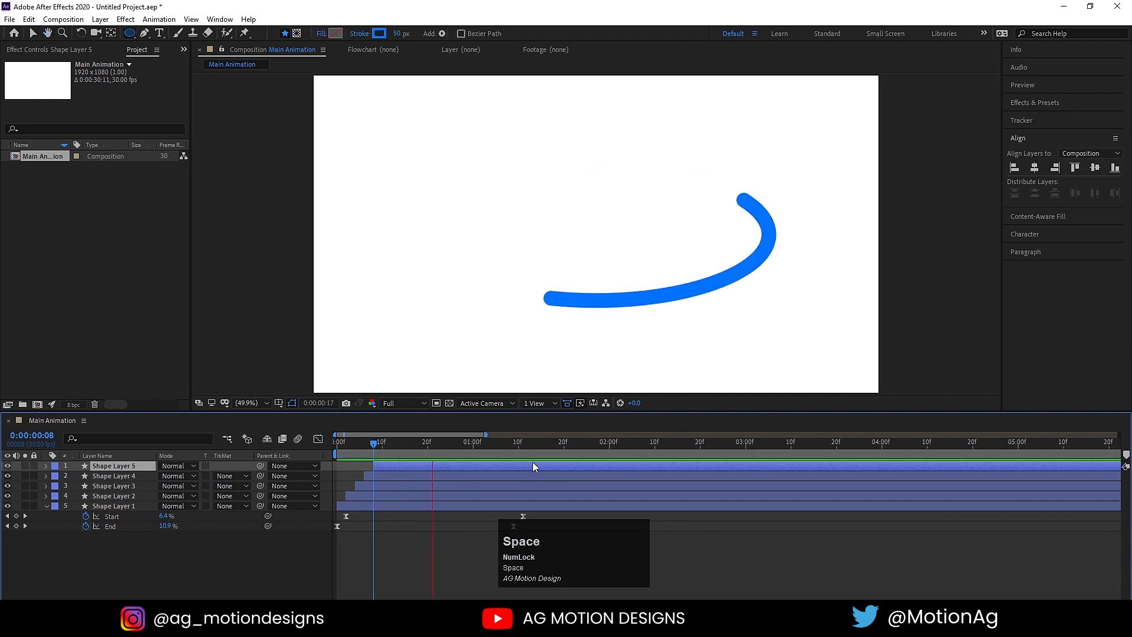
{"action": "left_click", "coordinate": [389, 442]}
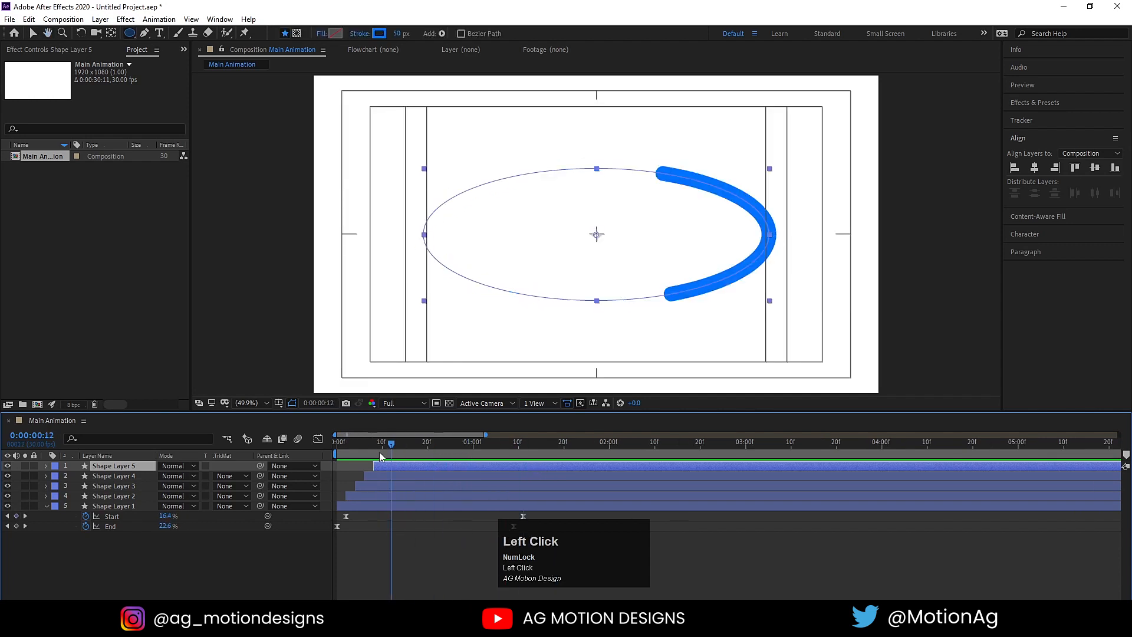
{"action": "key", "text": "space"}
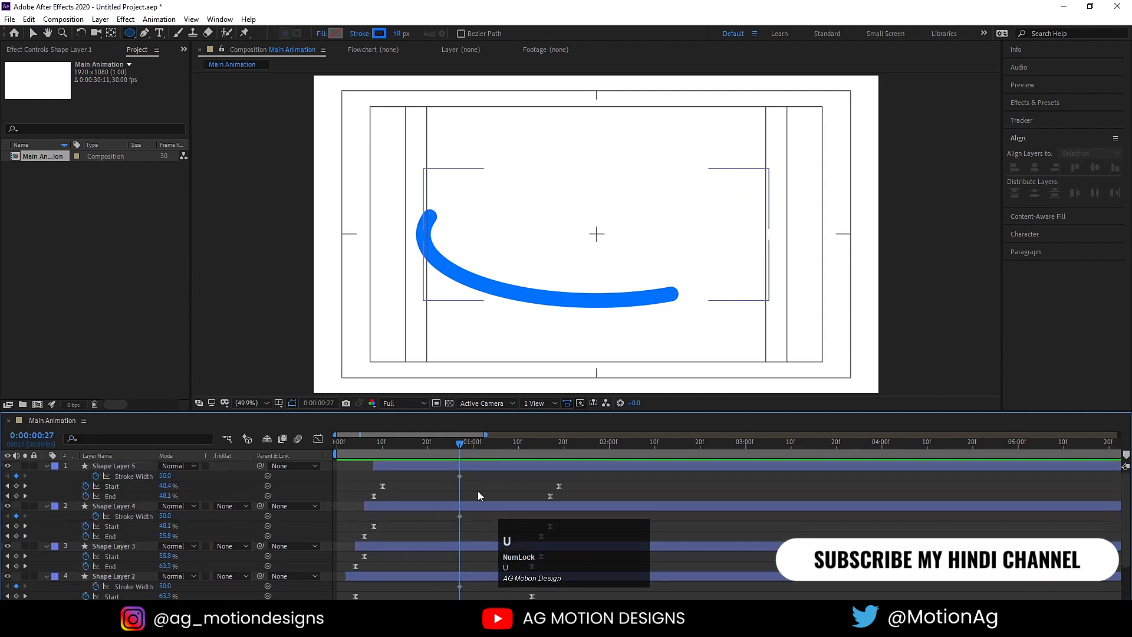
Reveal Stroke Width and step the widths down from Shape Layer 1 to Shape Layer 5
{"action": "scroll", "scroll_direction": "down", "scroll_amount": 3}
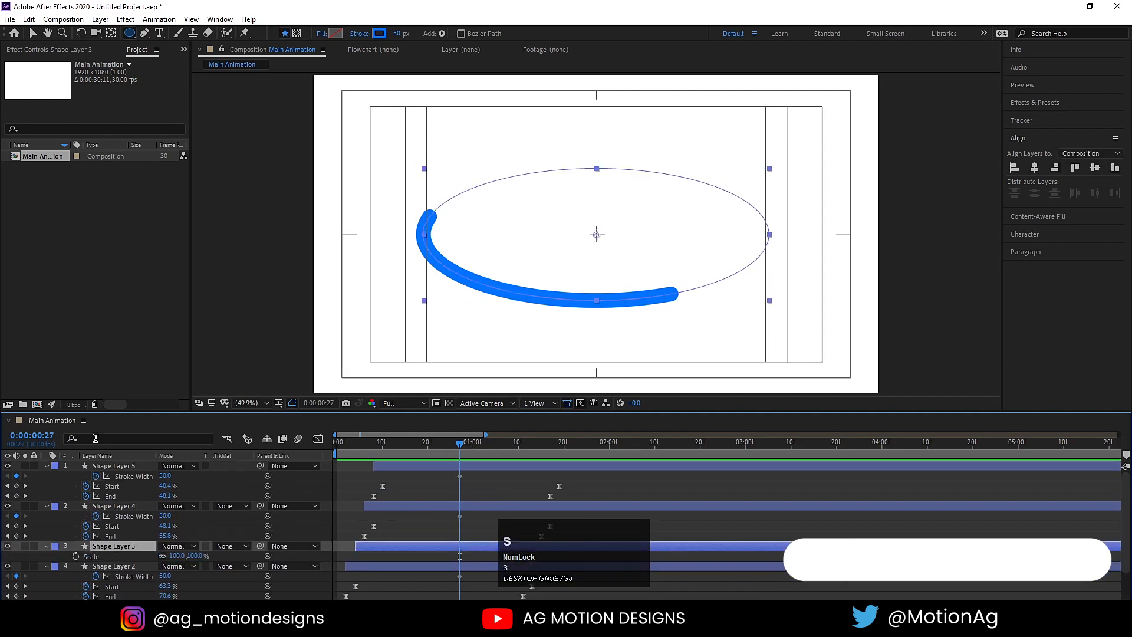
{"action": "type", "text": "str"}
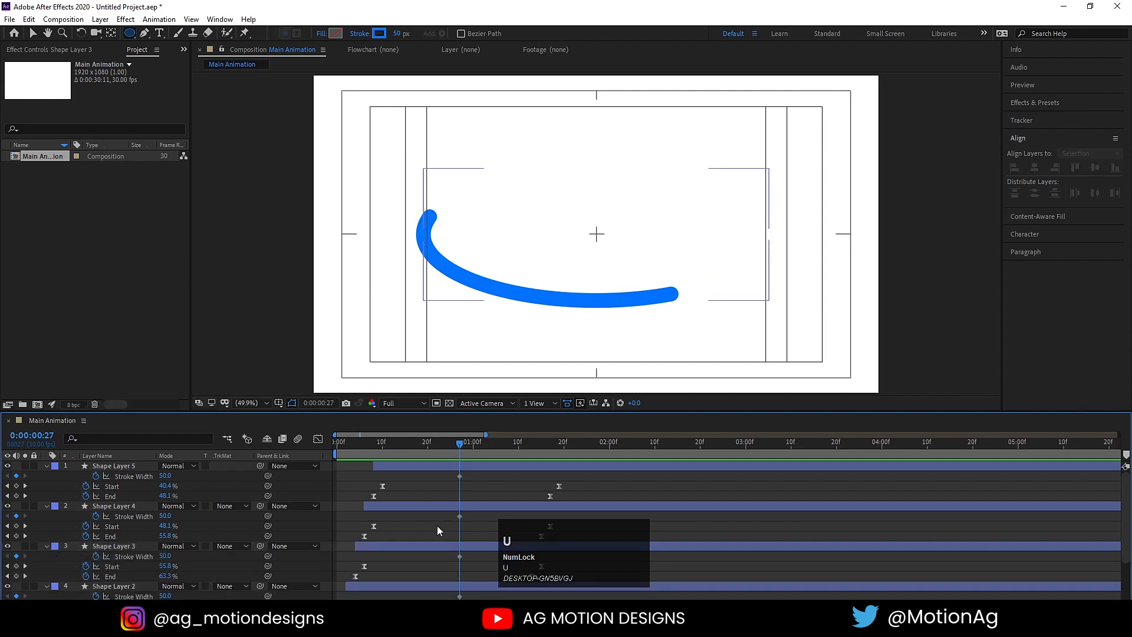
{"action": "scroll", "scroll_direction": "down", "scroll_amount": 3}
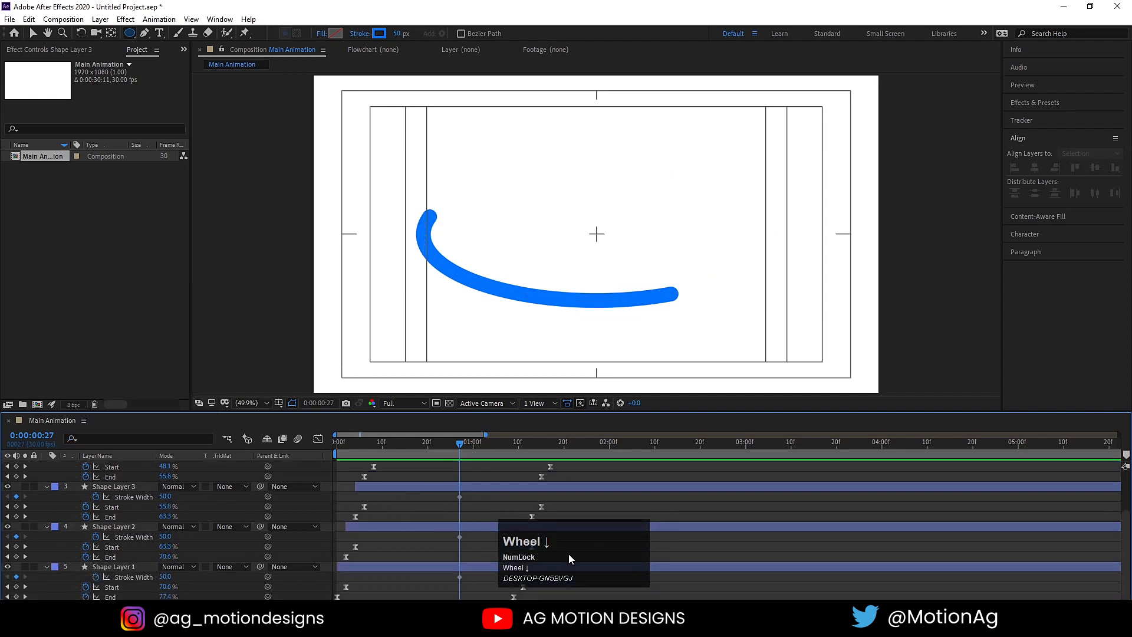
{"action": "left_click", "coordinate": [109, 566]}
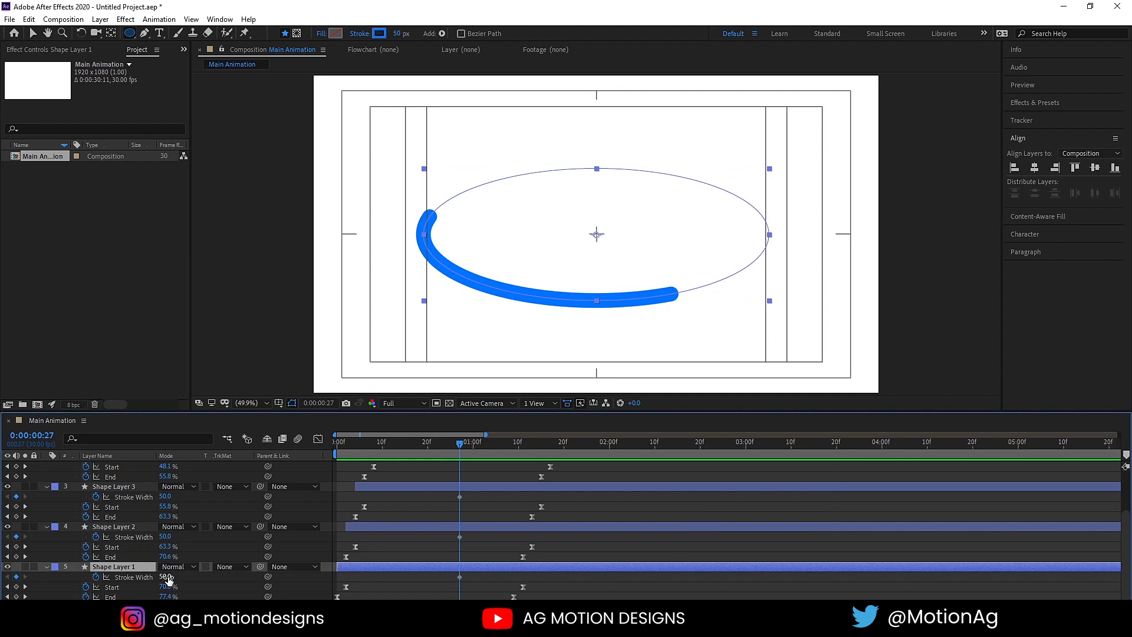
{"action": "double_click", "coordinate": [165, 536]}
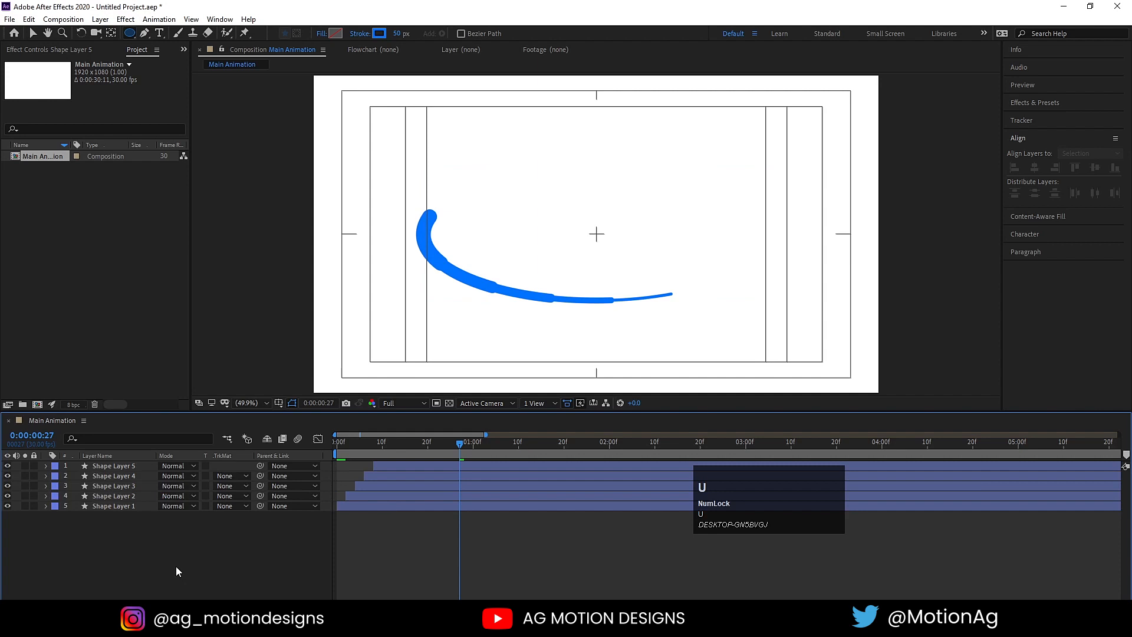
Add an adjustment layer with Gaussian Blur at Blurriness 30
{"action": "right_click", "coordinate": [179, 571]}
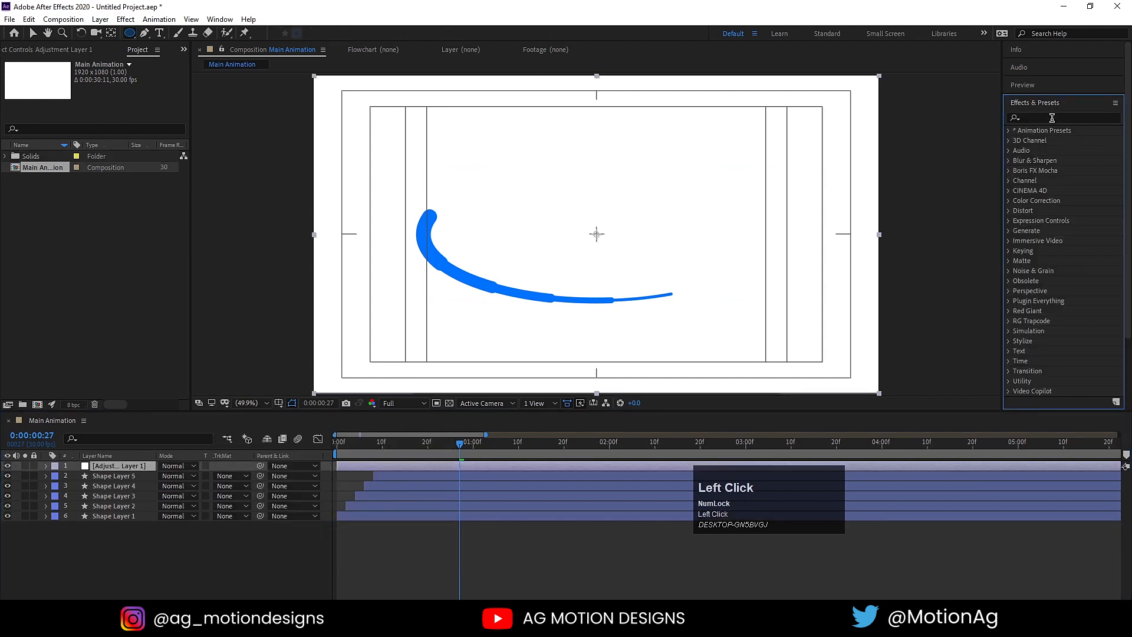
{"action": "type", "text": "blur"}
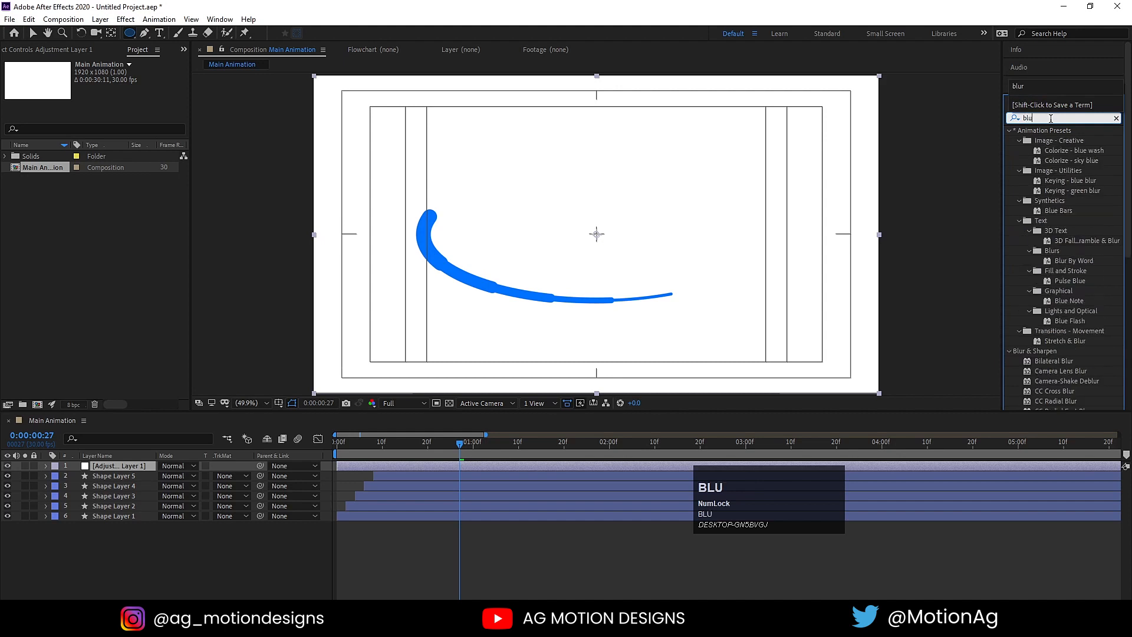
{"action": "type", "text": "r"}
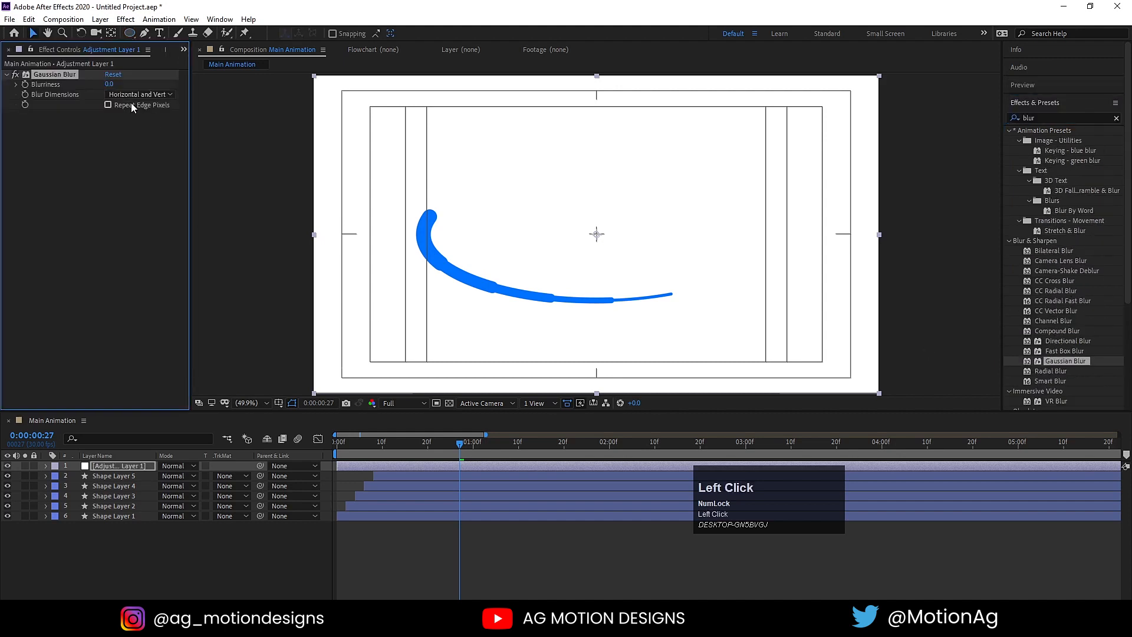
{"action": "key", "text": "Enter"}
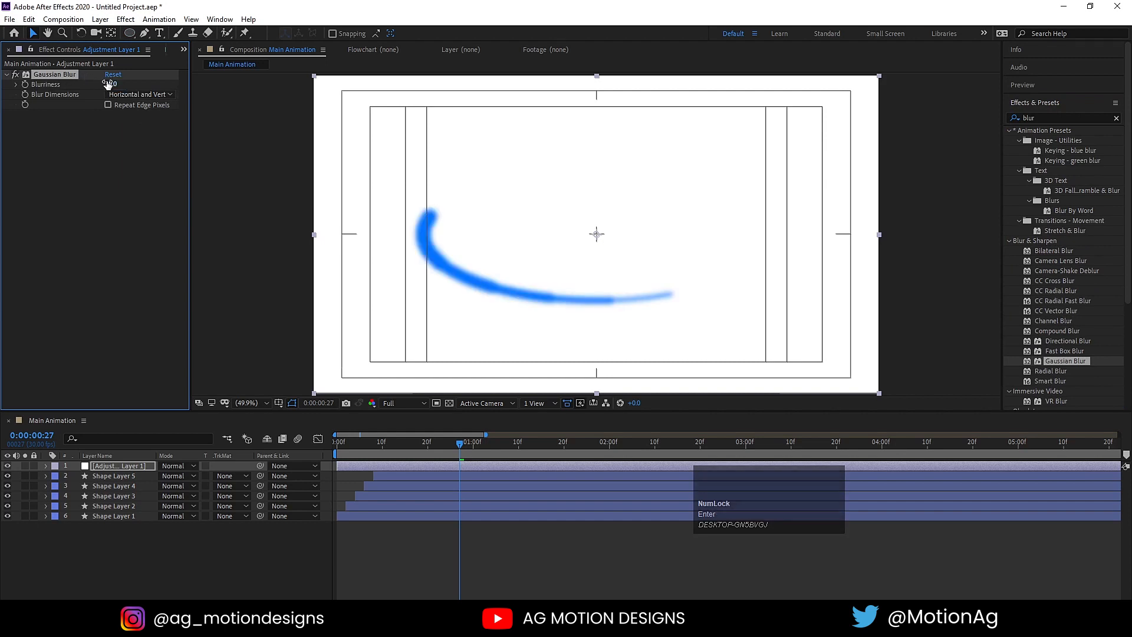
Apply Simple Choker to the adjustment layer with Choke Matte 20
{"action": "key", "text": "ctrl+a"}
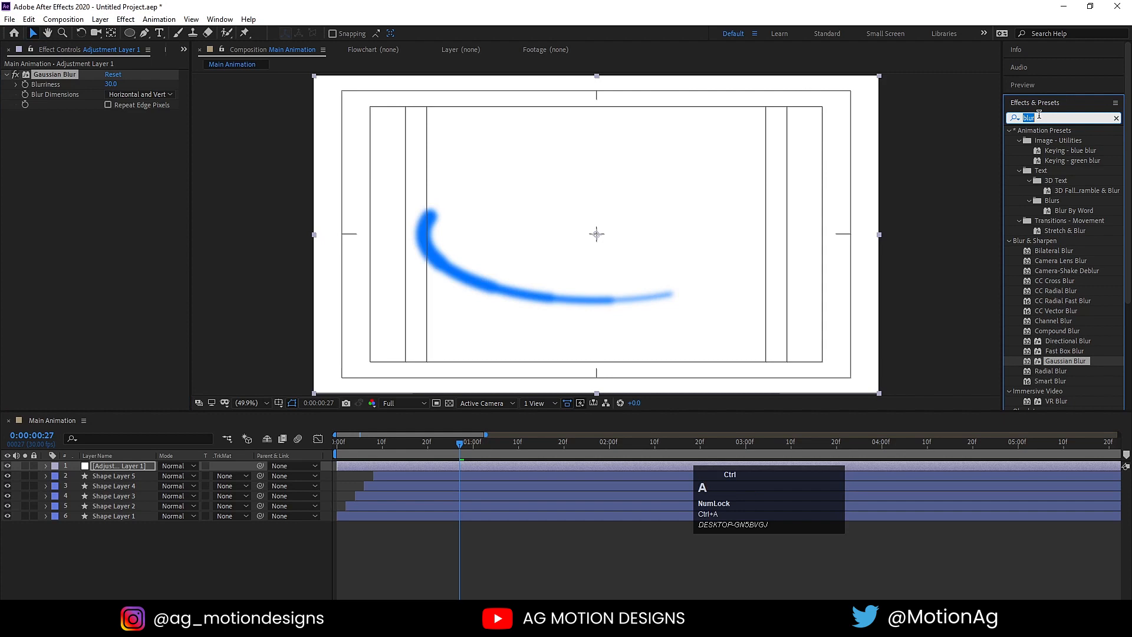
{"action": "type", "text": "smi"}
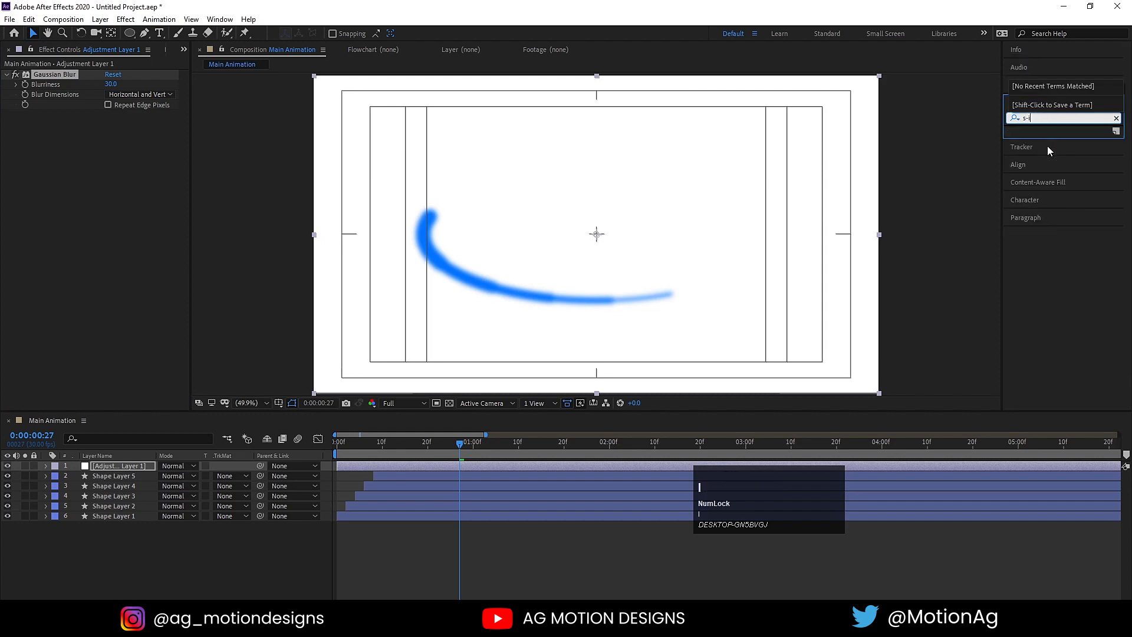
{"action": "type", "text": "s"}
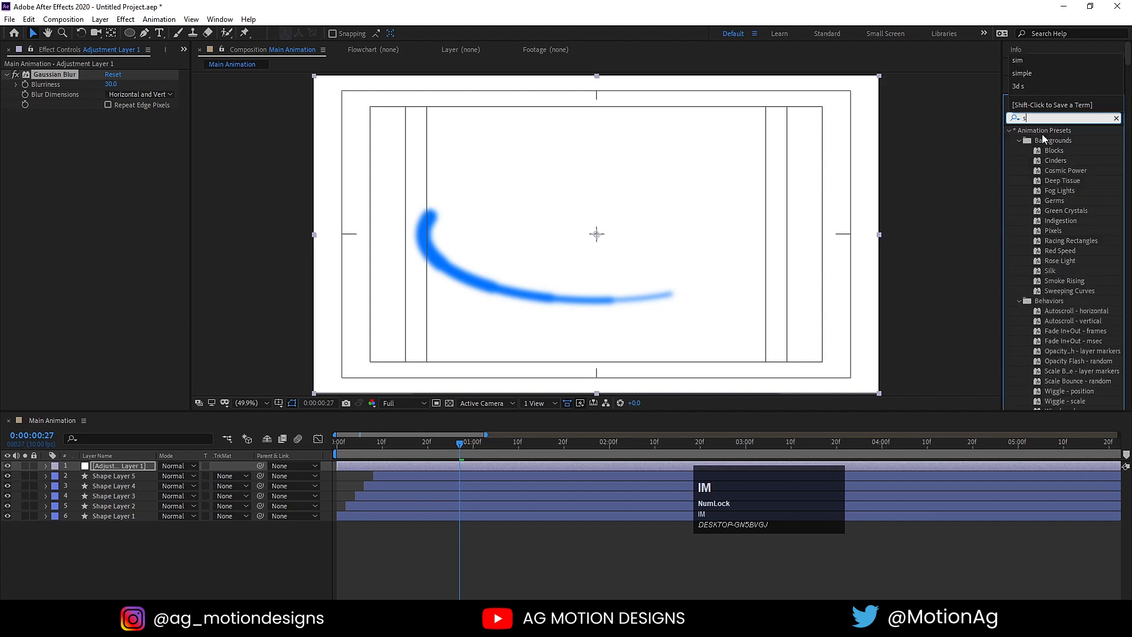
{"action": "double_click", "coordinate": [1056, 200]}
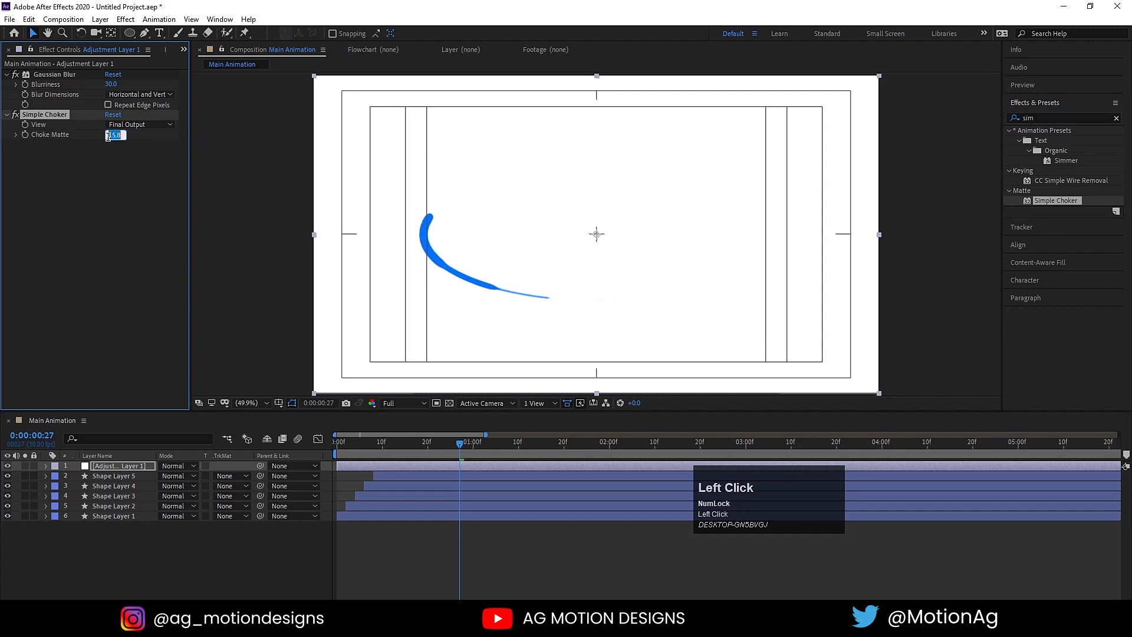
{"action": "key", "text": "enter"}
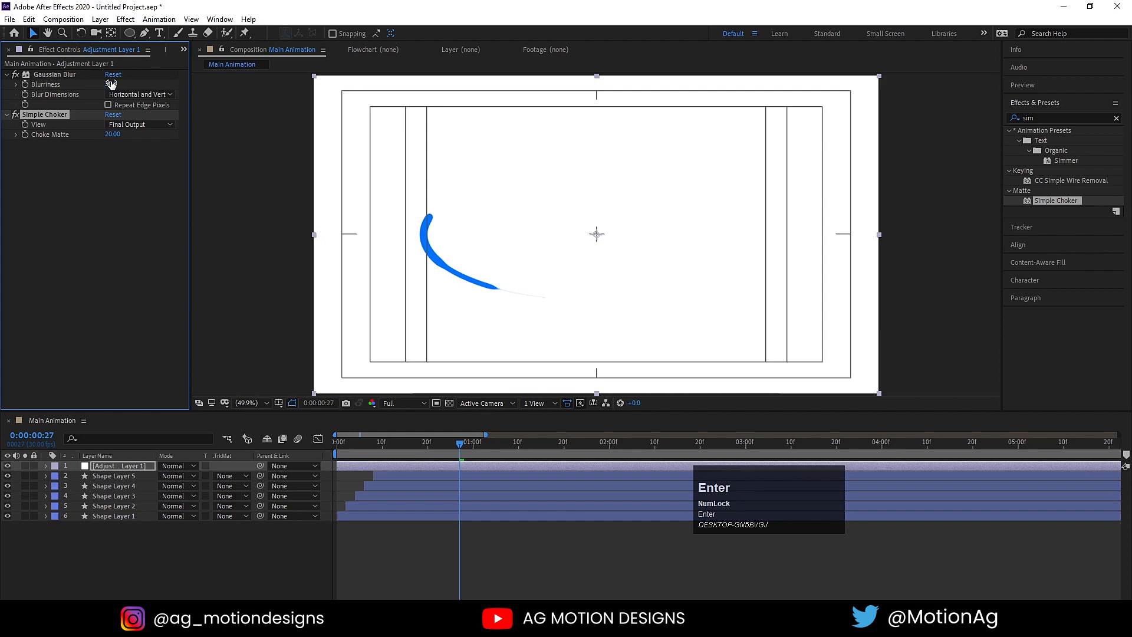
Raise Blurriness and Choke Matte further to tighten the stroke's edges
{"action": "left_click_drag", "start_coordinate": [112, 85], "coordinate": [144, 84]}
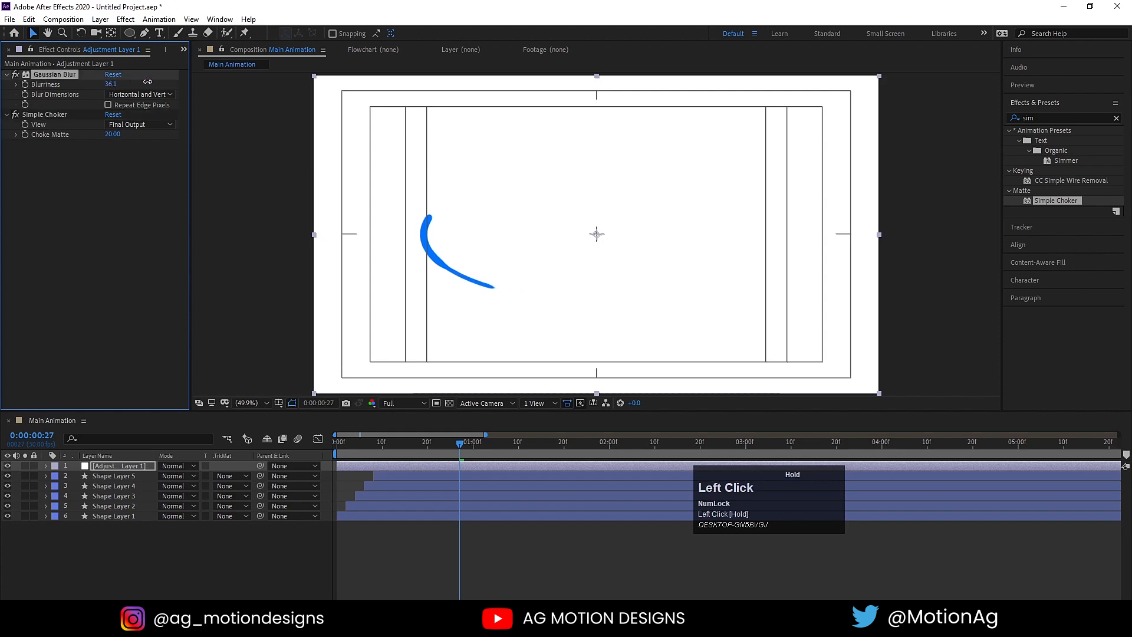
{"action": "left_click_drag", "start_coordinate": [110, 84], "coordinate": [126, 84]}
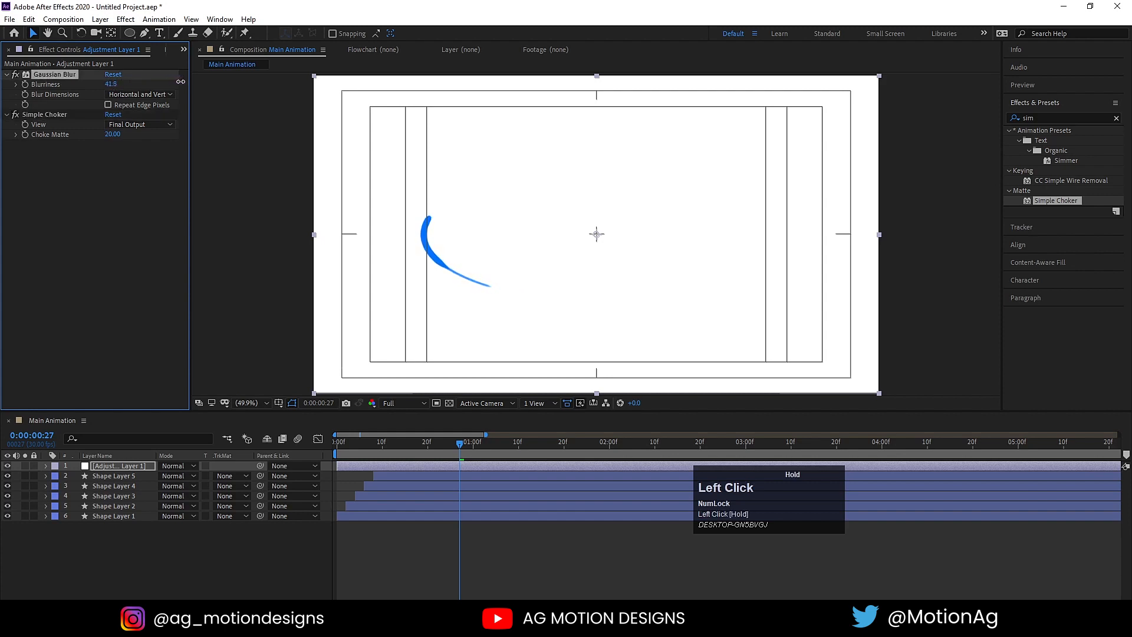
{"action": "left_click", "coordinate": [114, 475]}
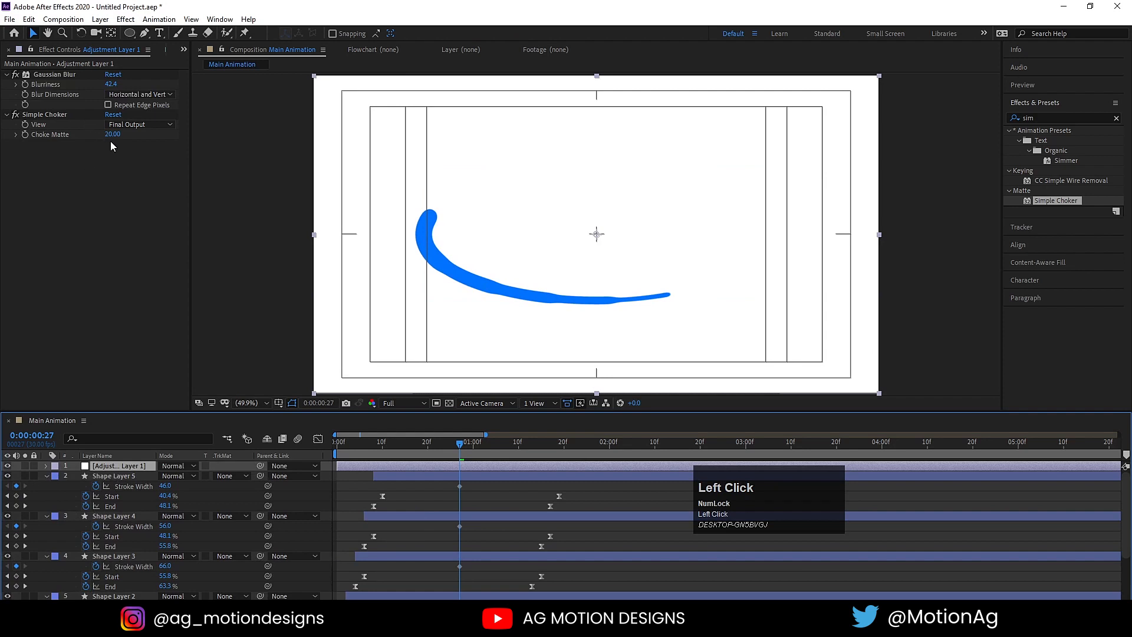
{"action": "left_click_drag", "start_coordinate": [113, 134], "coordinate": [129, 134]}
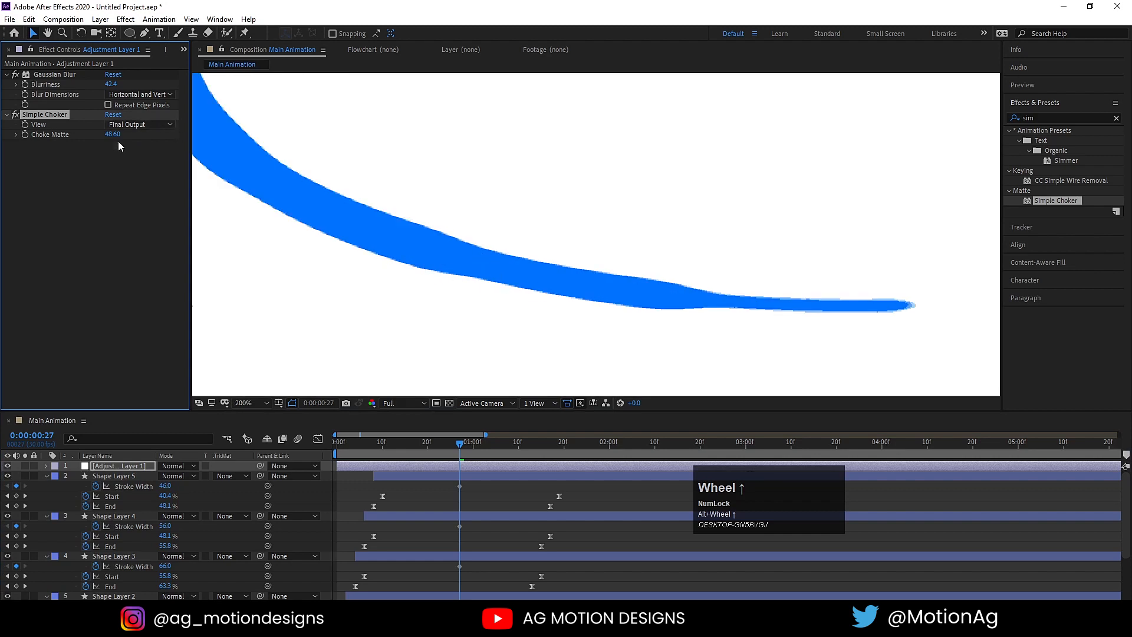
{"action": "left_click", "coordinate": [112, 134]}
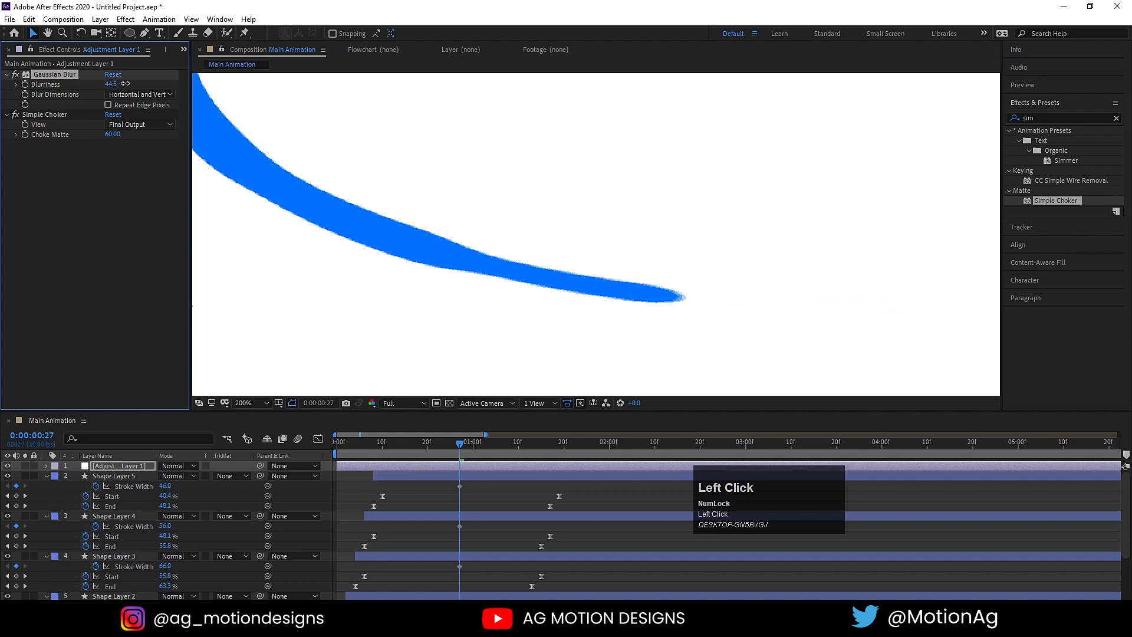
Thicken Shape Layer 1's stroke width and check an early frame
{"action": "scroll", "scroll_direction": "down", "scroll_amount": 3}
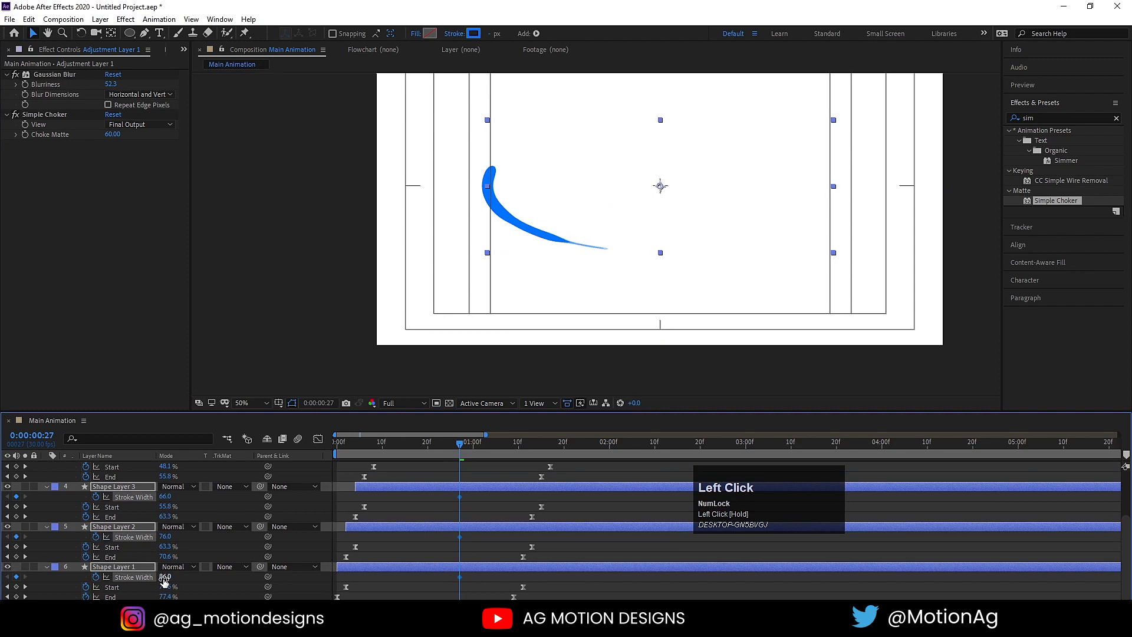
{"action": "left_click_drag", "start_coordinate": [164, 575], "coordinate": [164, 581]}
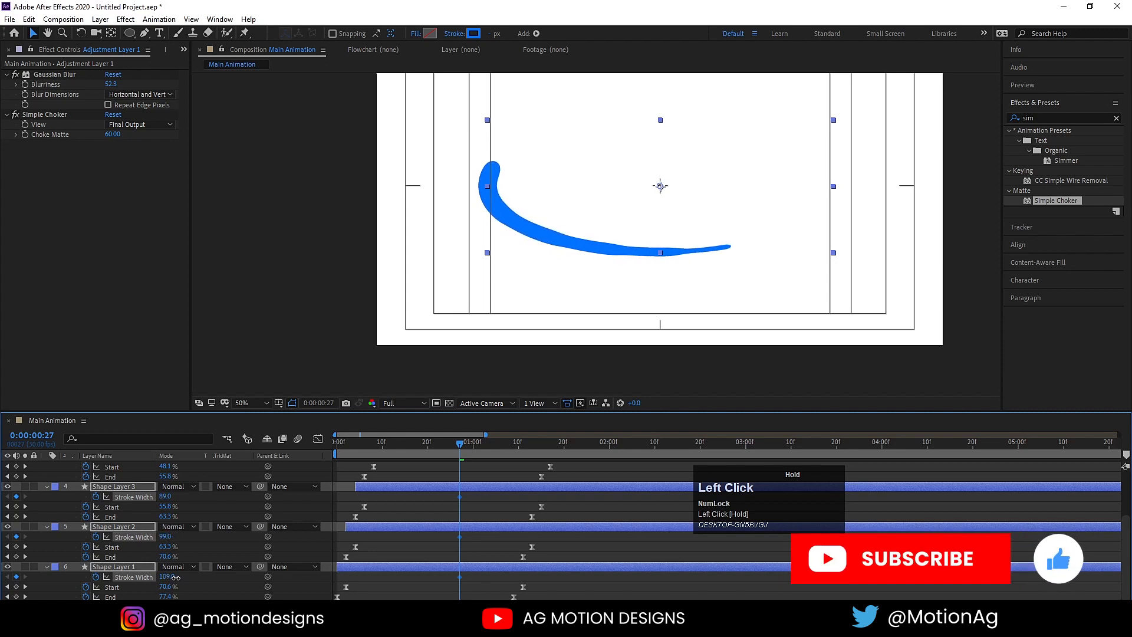
{"action": "left_click", "coordinate": [241, 402]}
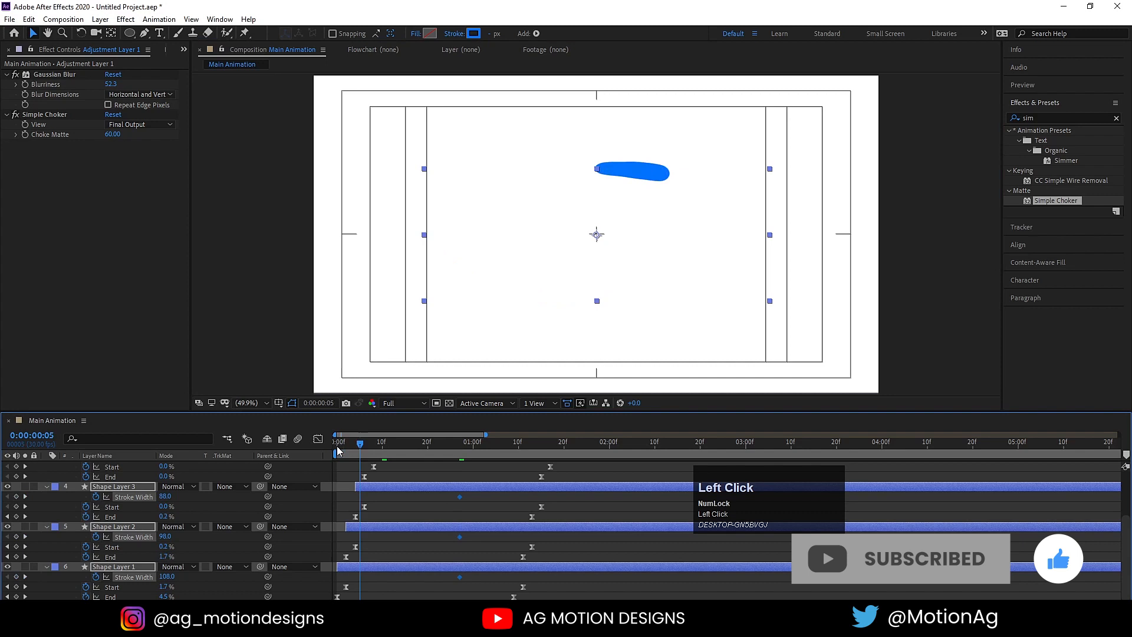
Preview, then pre-compose all layers into a composition named 'stroke'
{"action": "key", "text": "space"}
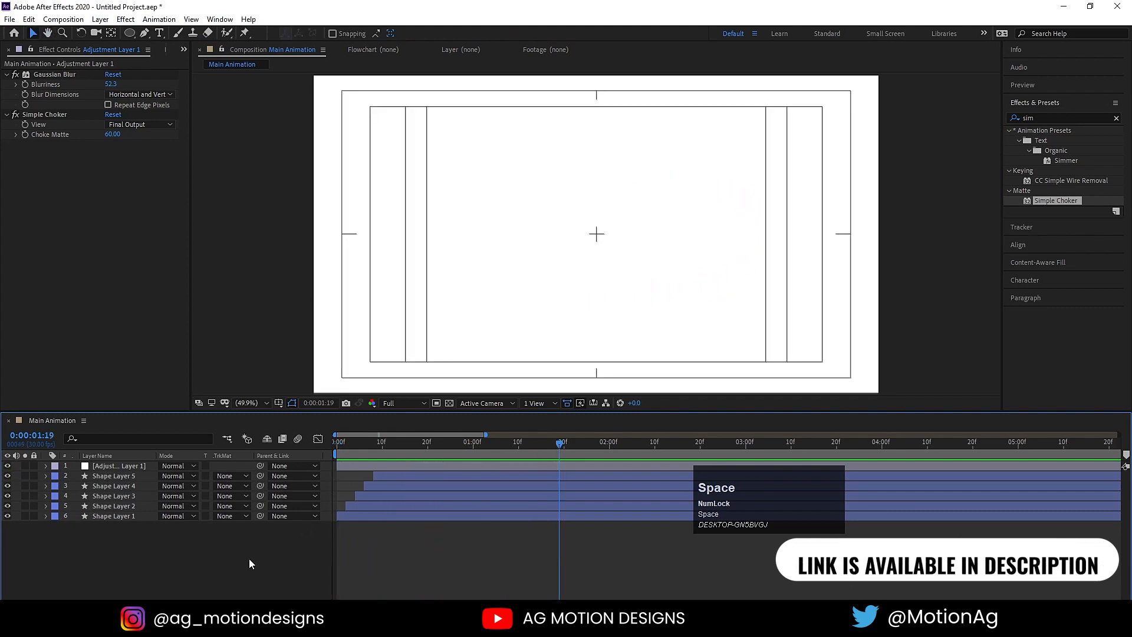
{"action": "key", "text": "ctrl+a"}
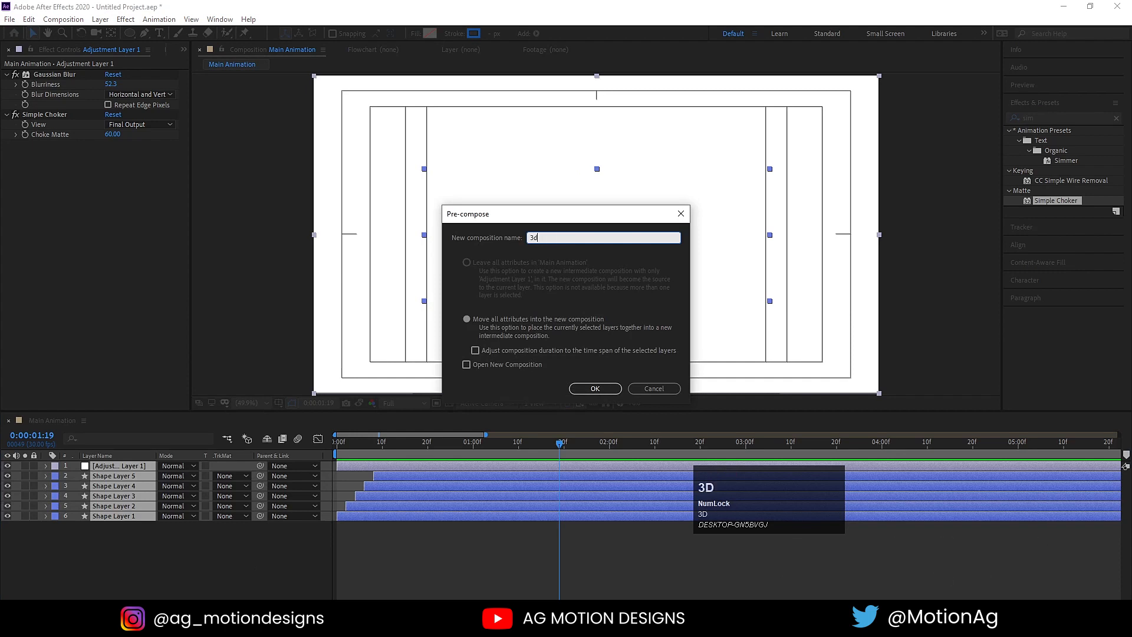
{"action": "type", "text": "st"}
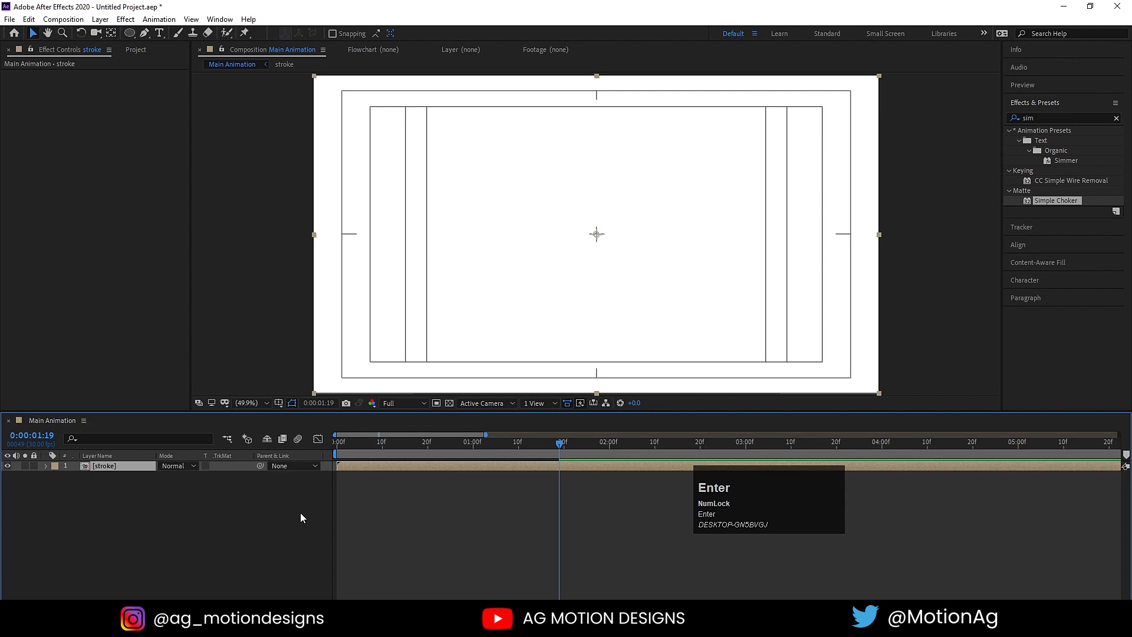
{"action": "key", "text": "space"}
{"action": "type", "text": "mask"}
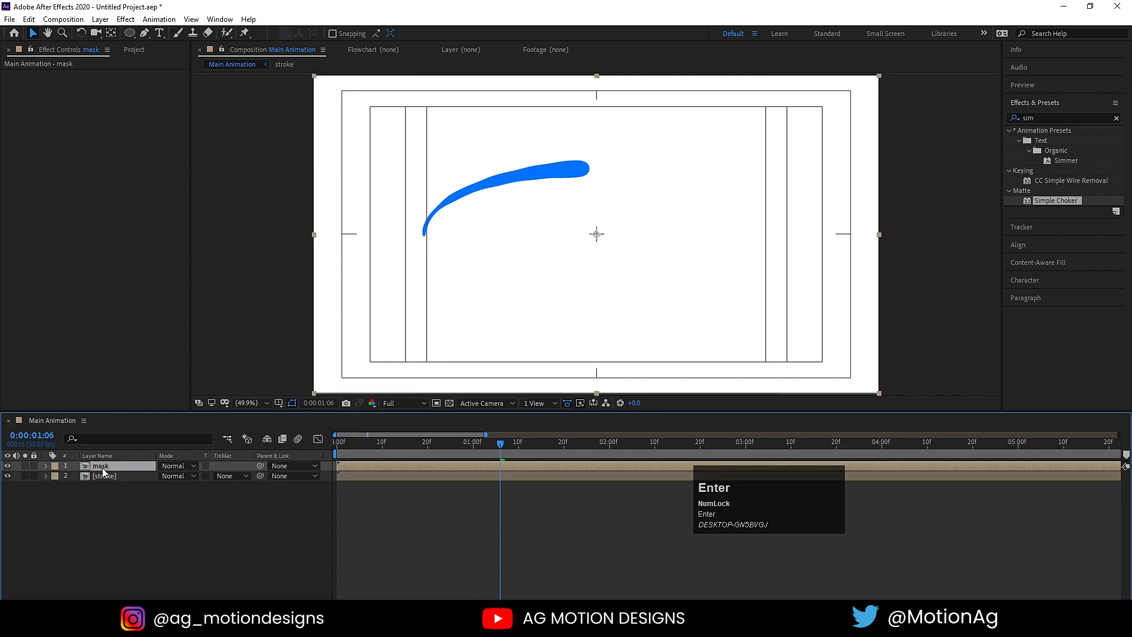
Rename the duplicated stroke layer 'light' and add a Fill effect
{"action": "left_click", "coordinate": [104, 476]}
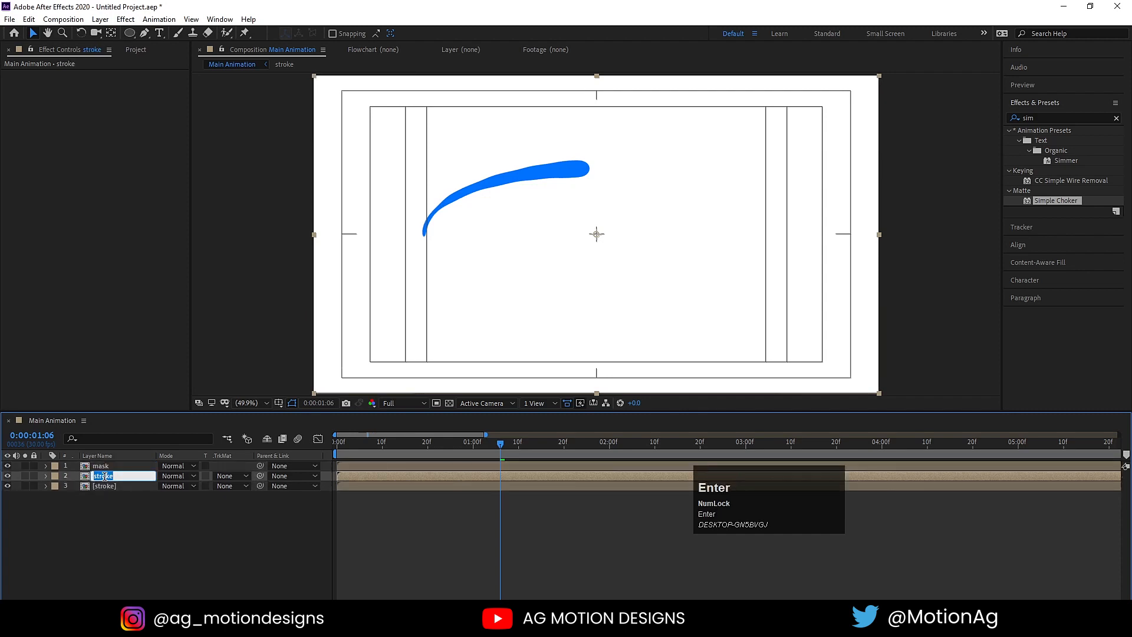
{"action": "type", "text": "light"}
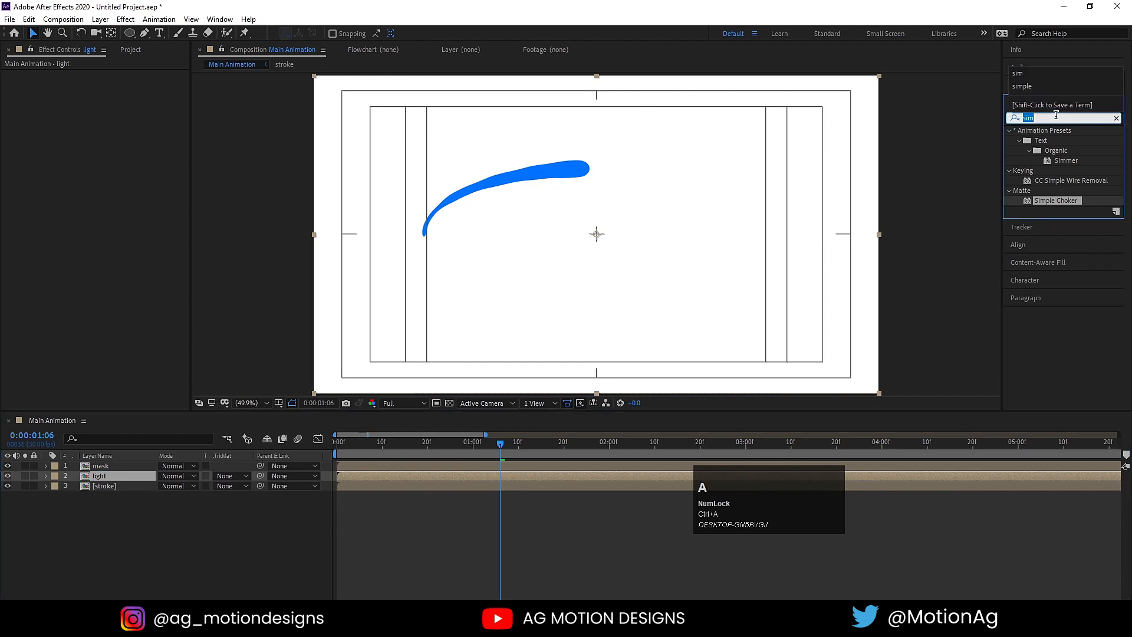
{"action": "type", "text": "fill"}
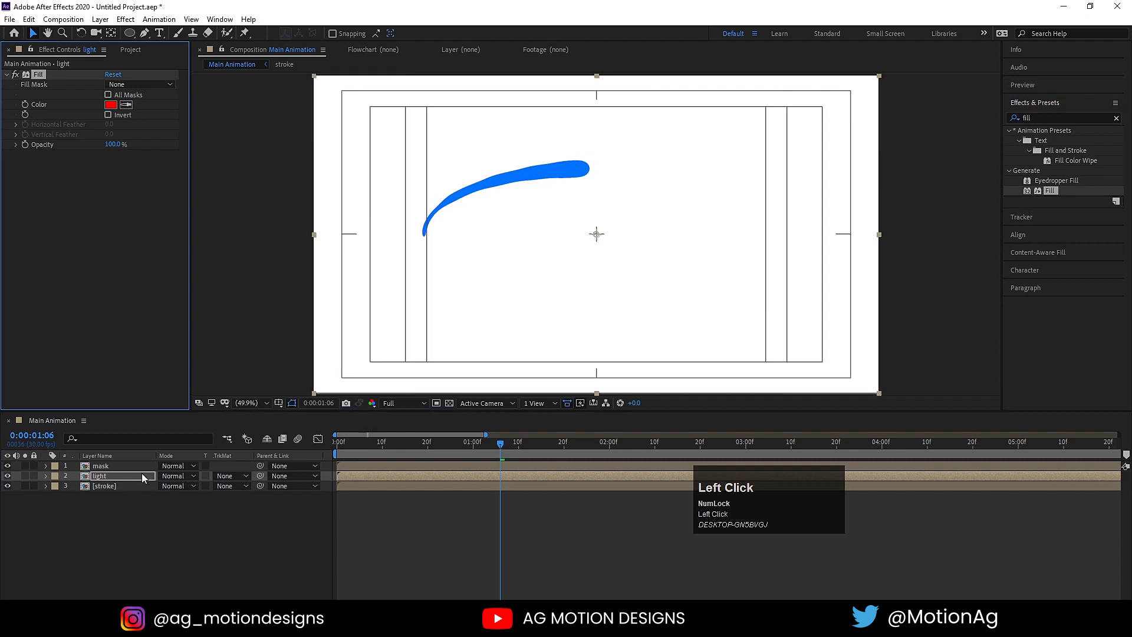
Set the light's Fill to cyan 00D2FF and use 'mask' as its Alpha Matte
{"action": "left_click", "coordinate": [111, 104]}
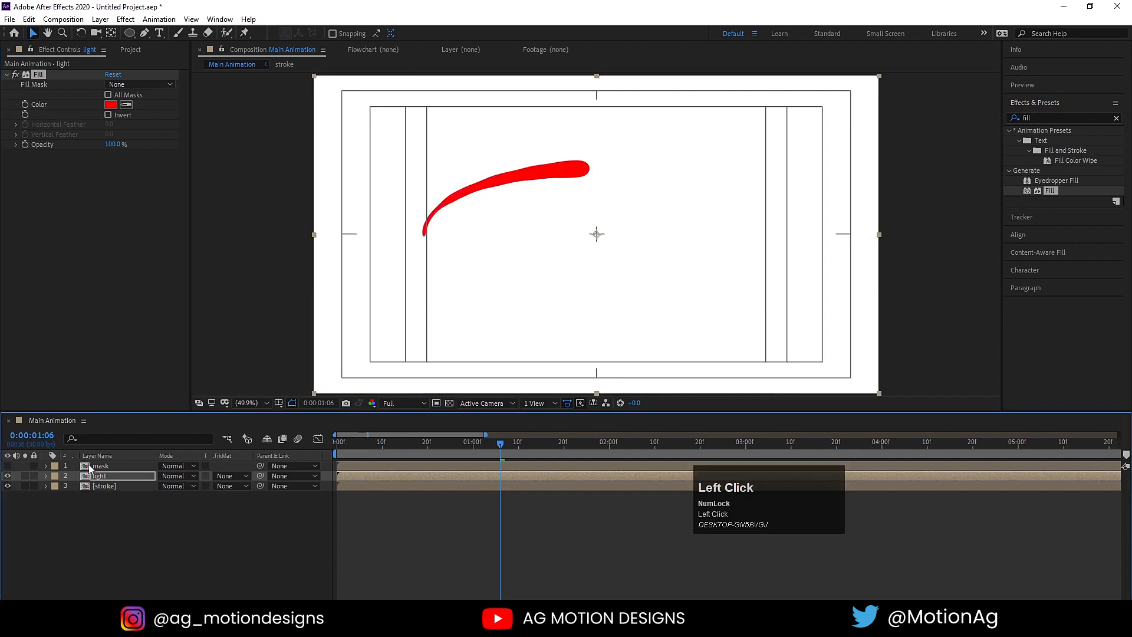
{"action": "left_click", "coordinate": [110, 104]}
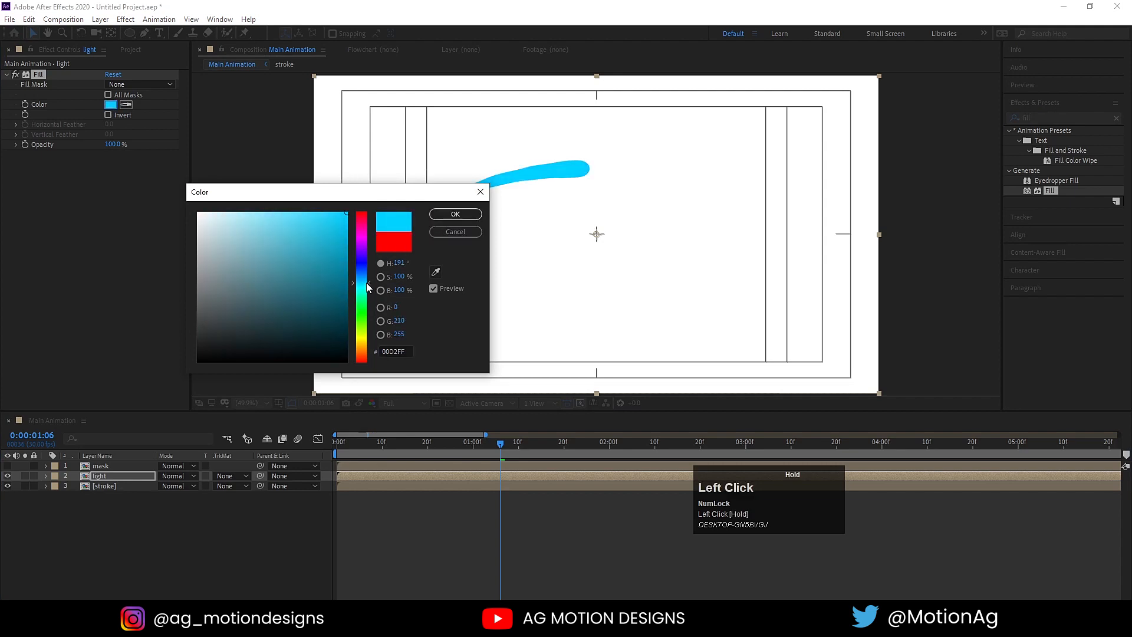
{"action": "left_click", "coordinate": [454, 214]}
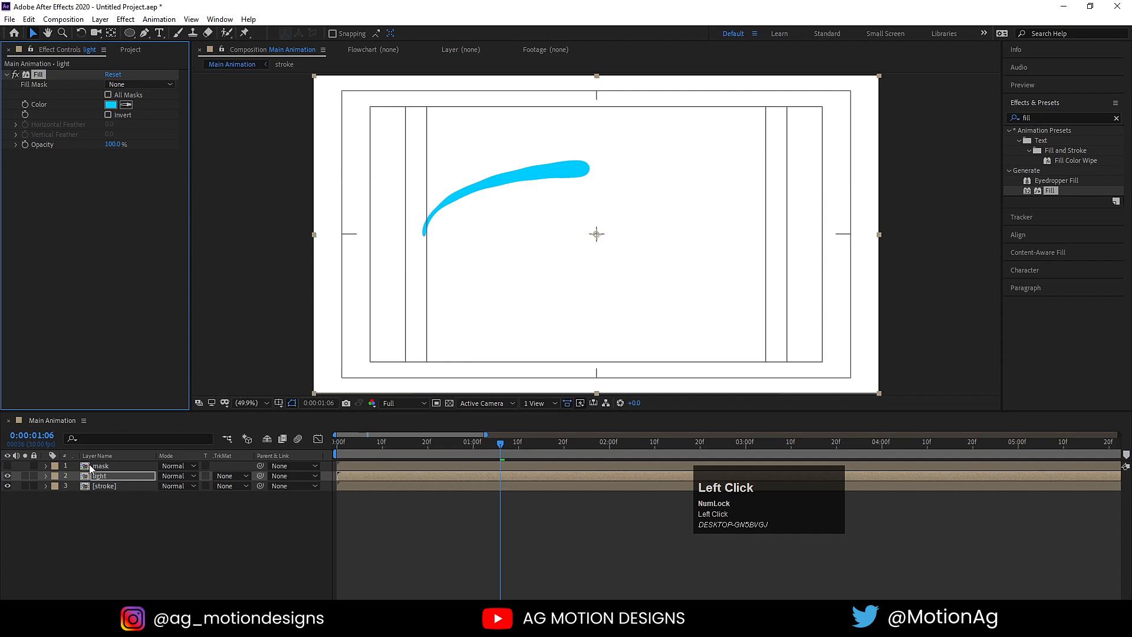
{"action": "left_click", "coordinate": [228, 475]}
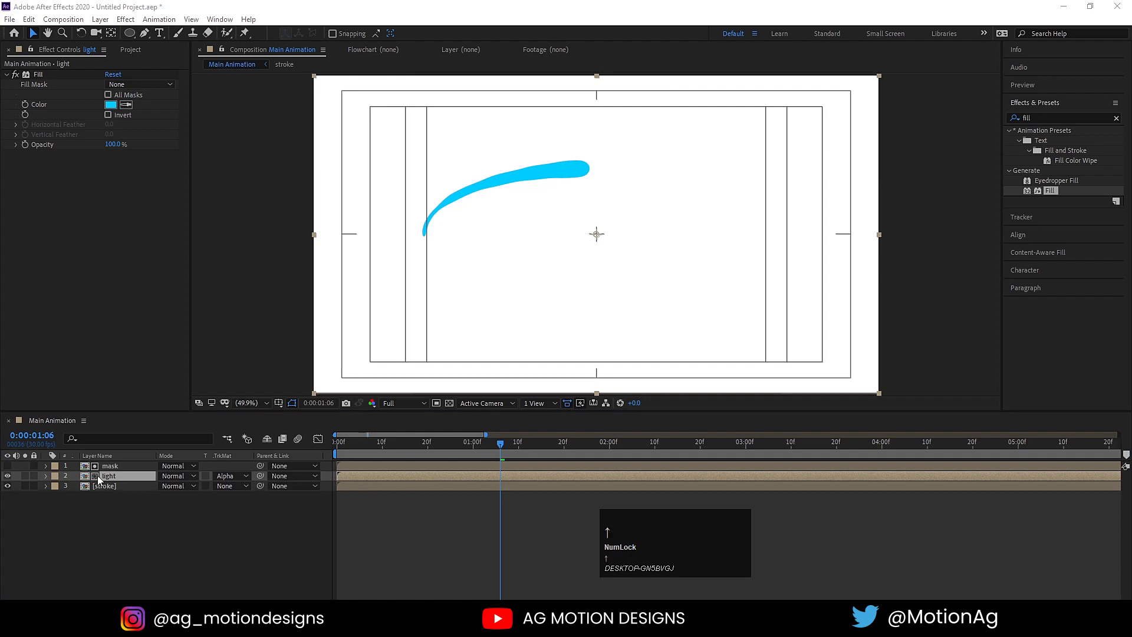
{"action": "left_click", "coordinate": [479, 243]}
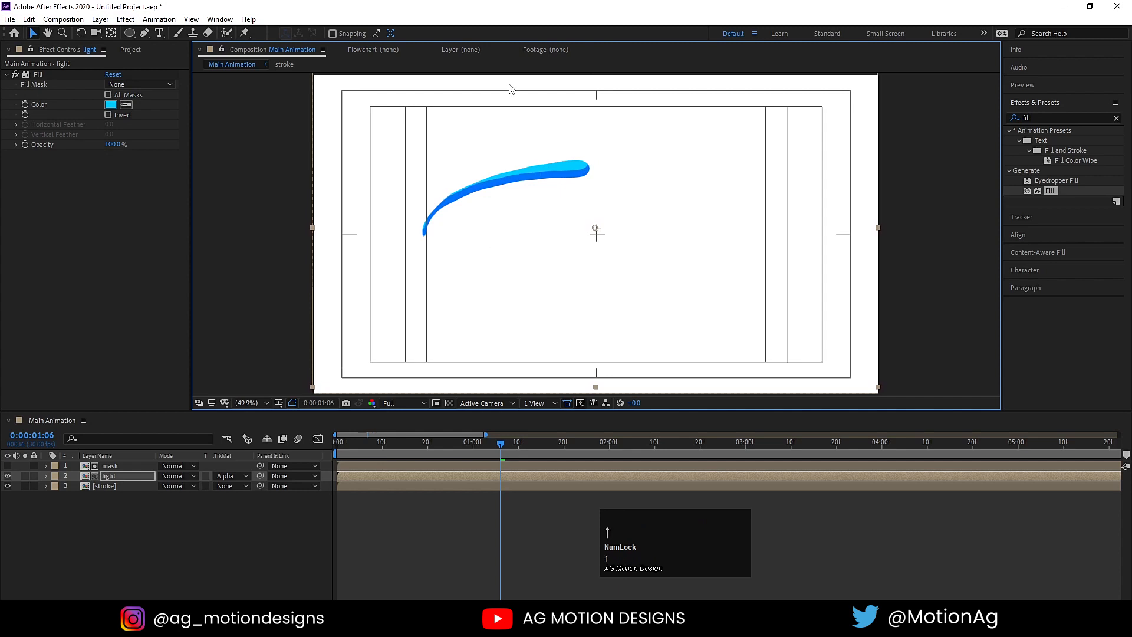
Apply Gaussian Blur 32.6 to 'light', then duplicate the light and mask layers
{"action": "left_click", "coordinate": [1060, 118]}
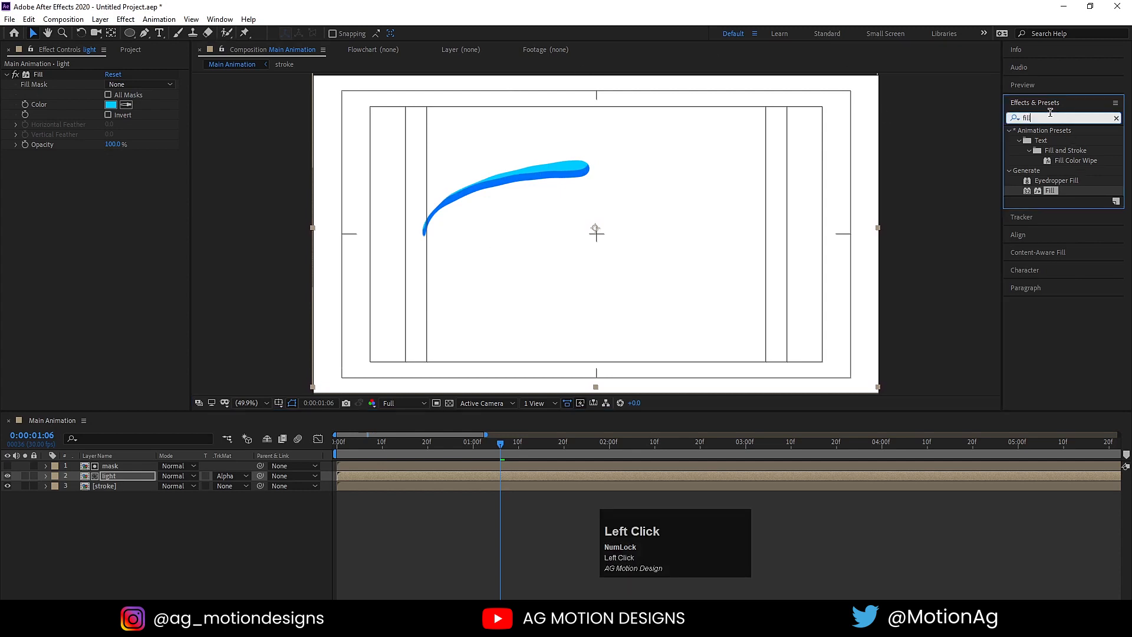
{"action": "type", "text": "blu"}
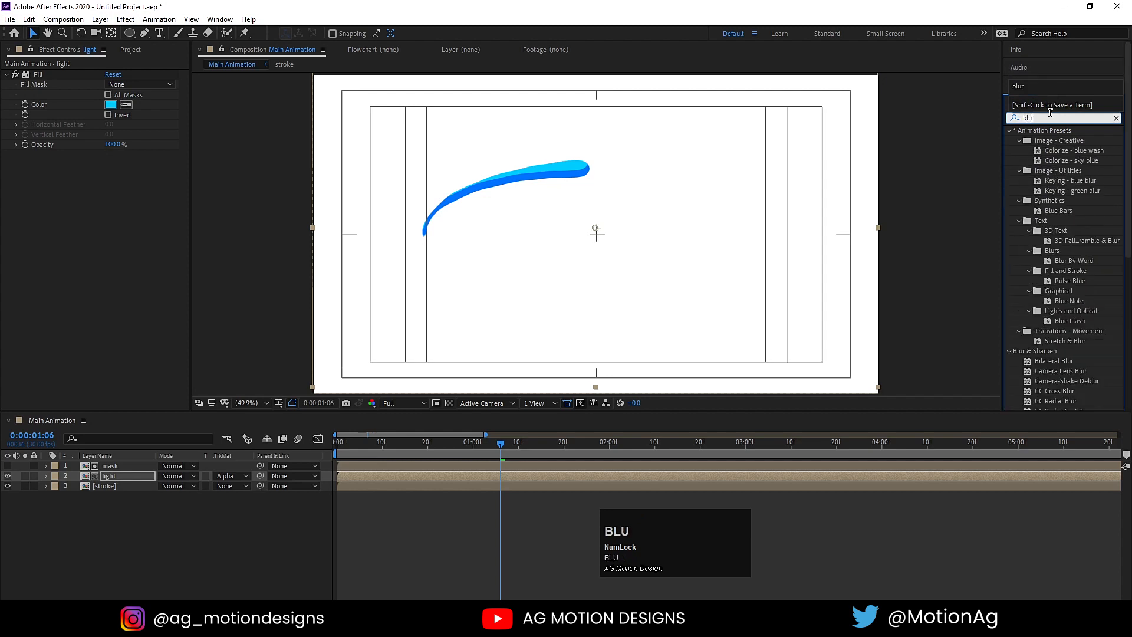
{"action": "double_click", "coordinate": [1066, 360]}
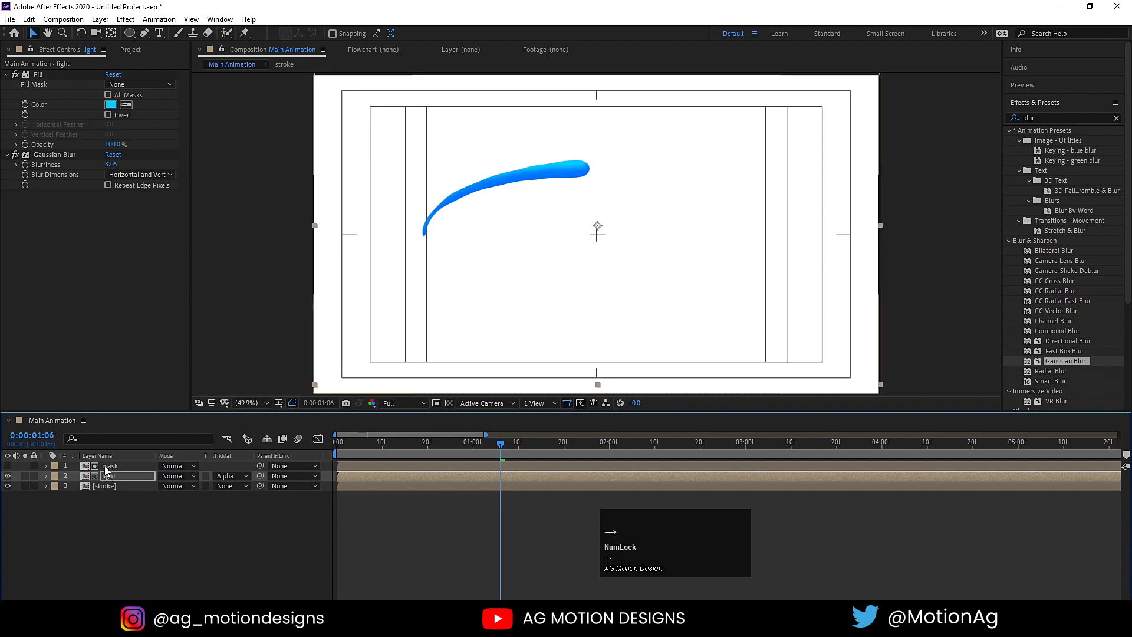
{"action": "key", "text": "ctrl+d"}
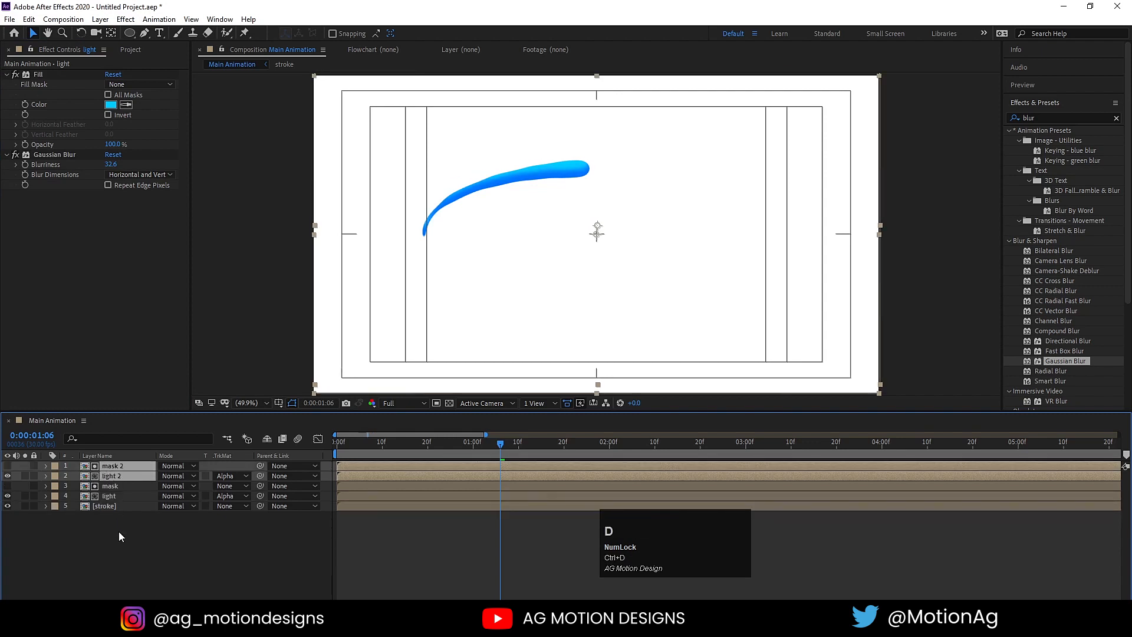
Give the duplicated 'light 2' a purple 9C00FF Fill colour and nudge its position
{"action": "left_click", "coordinate": [110, 476]}
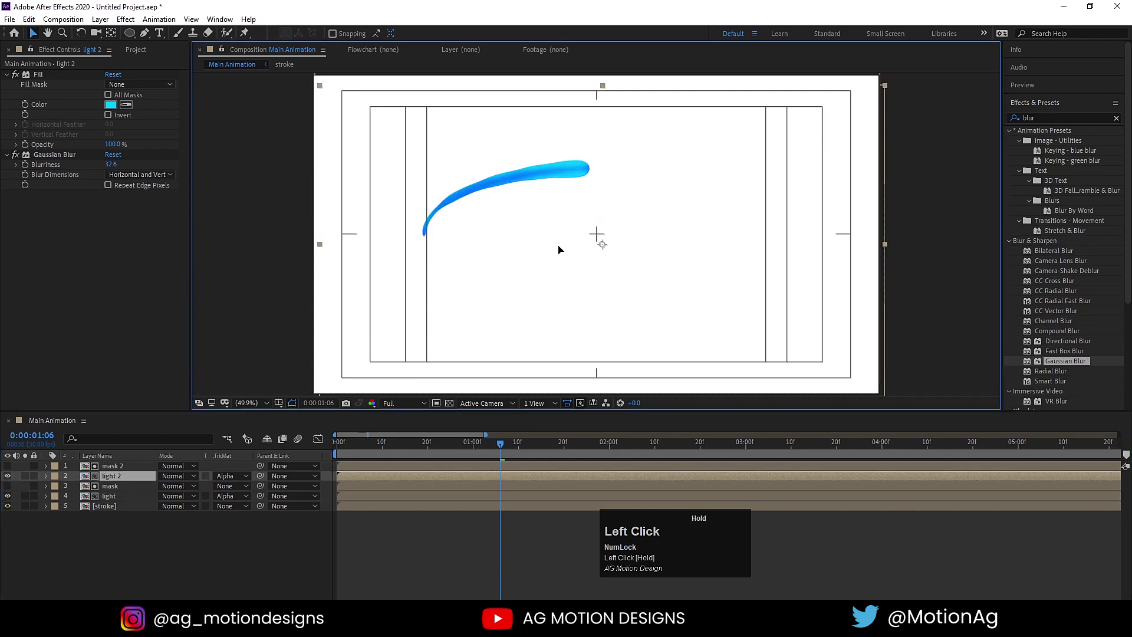
{"action": "left_click", "coordinate": [111, 104]}
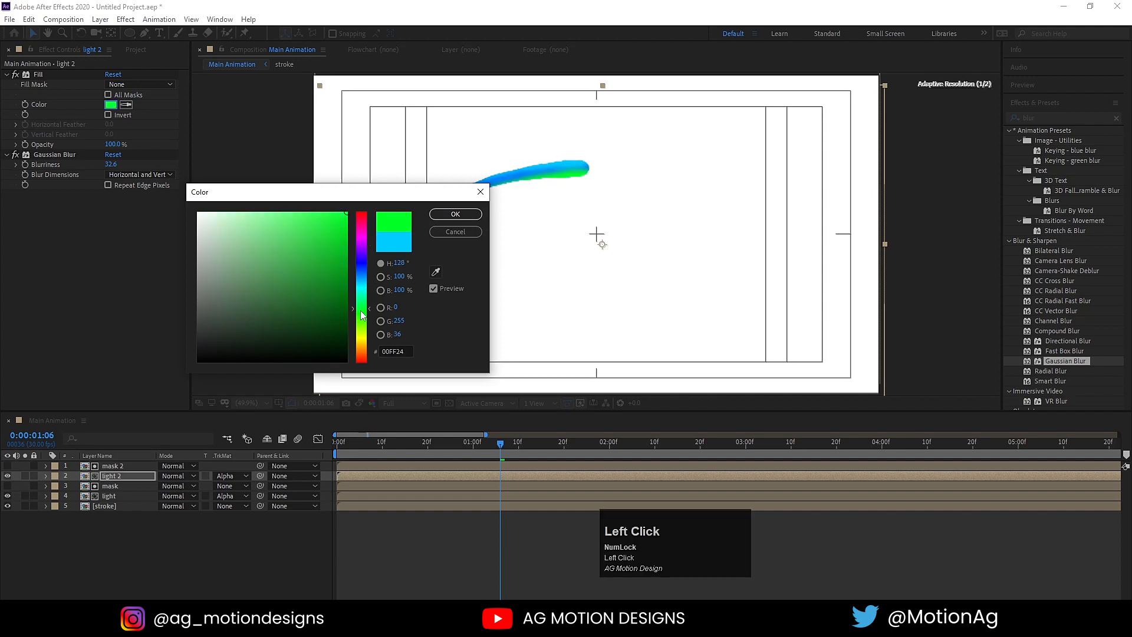
{"action": "left_click_drag", "start_coordinate": [361, 314], "coordinate": [362, 272]}
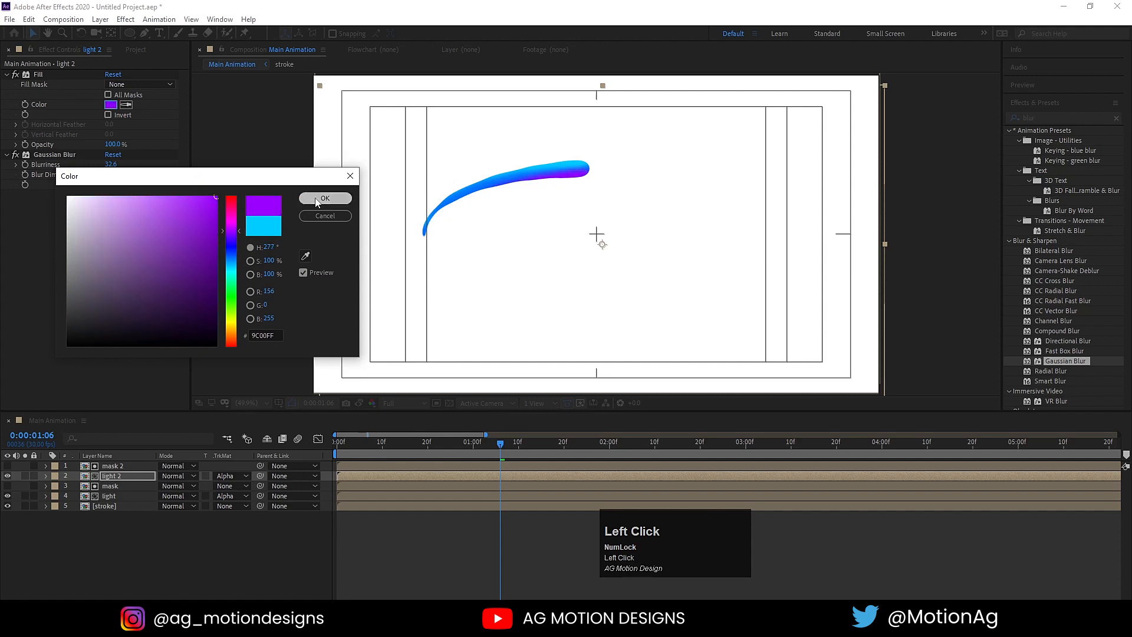
{"action": "left_click", "coordinate": [324, 198]}
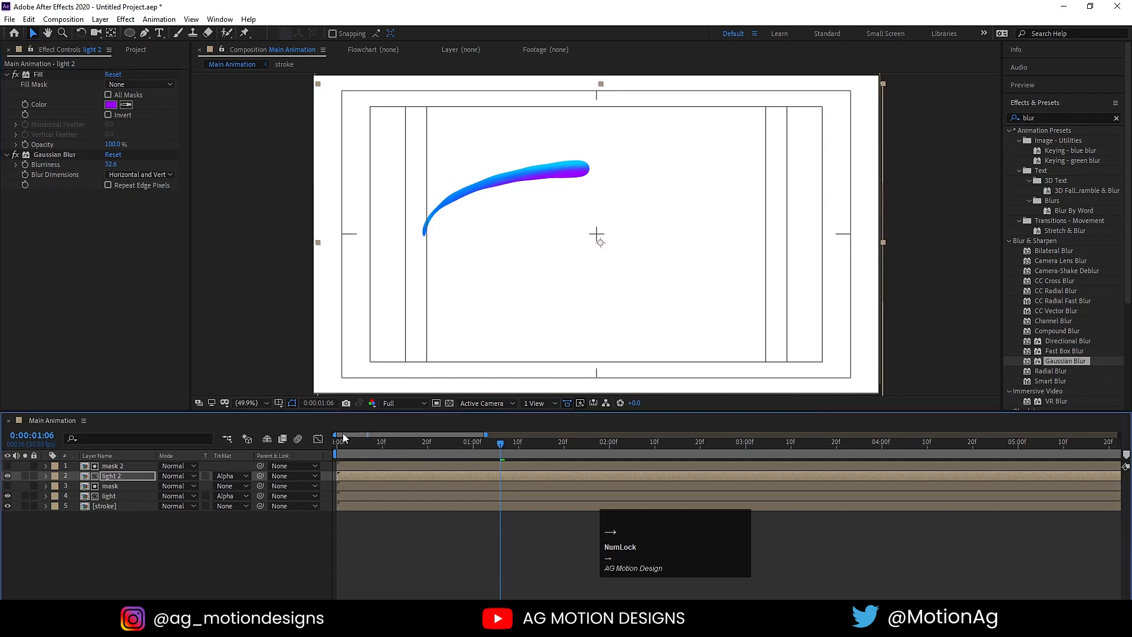
{"action": "key", "text": "Space"}
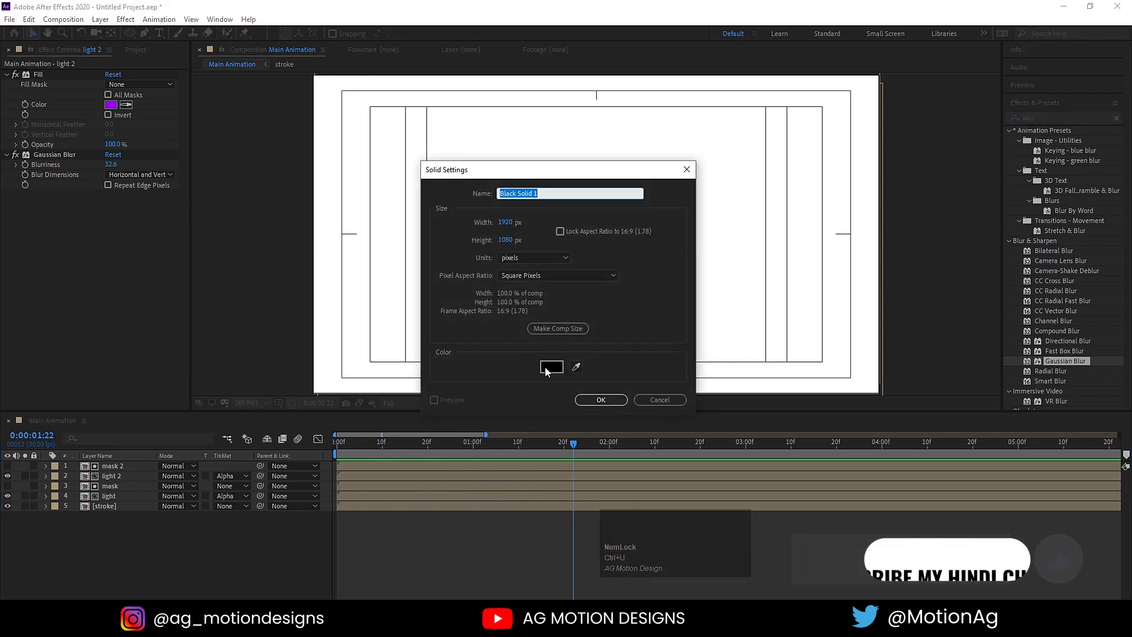
Add a black solid beneath the stroke layers and preview the animation
{"action": "left_click", "coordinate": [601, 400]}
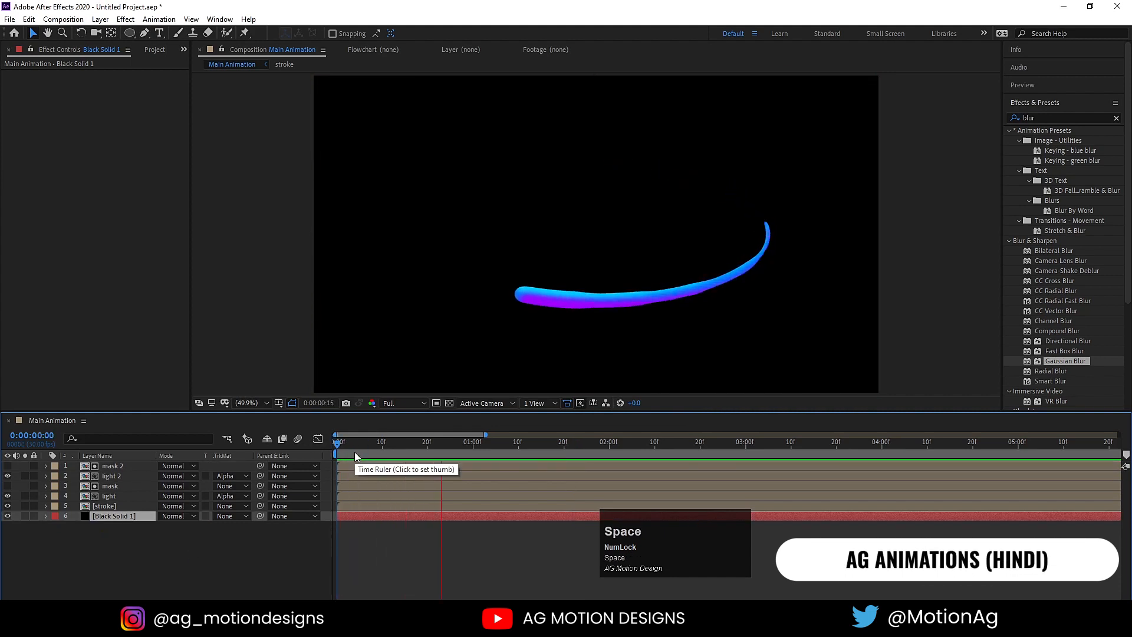
{"action": "left_click", "coordinate": [527, 442]}
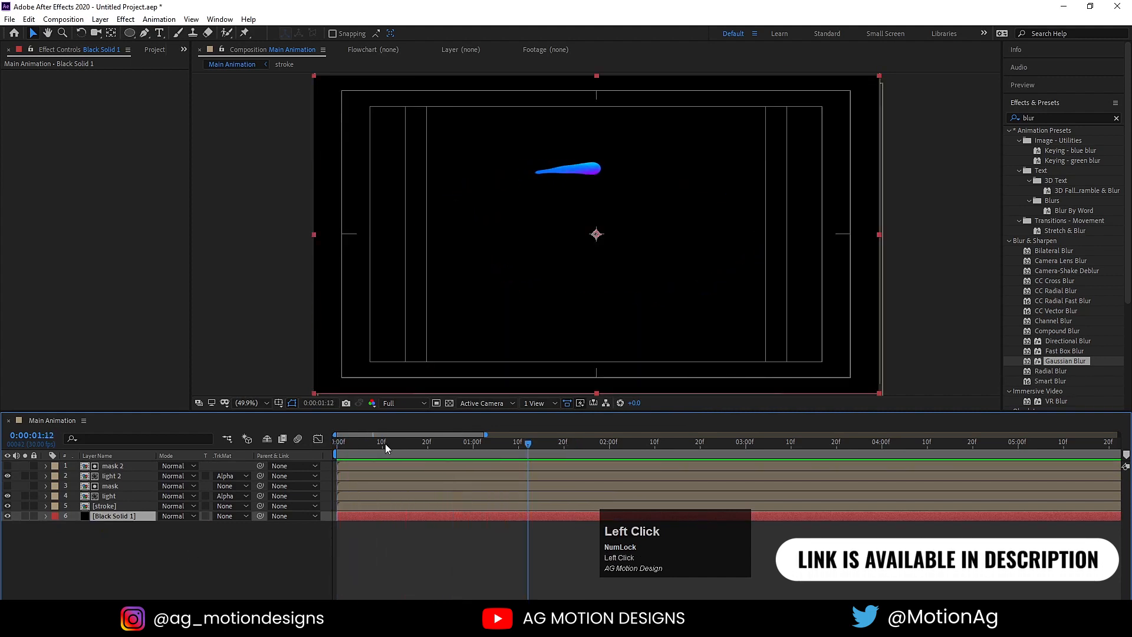
{"action": "key", "text": "space"}
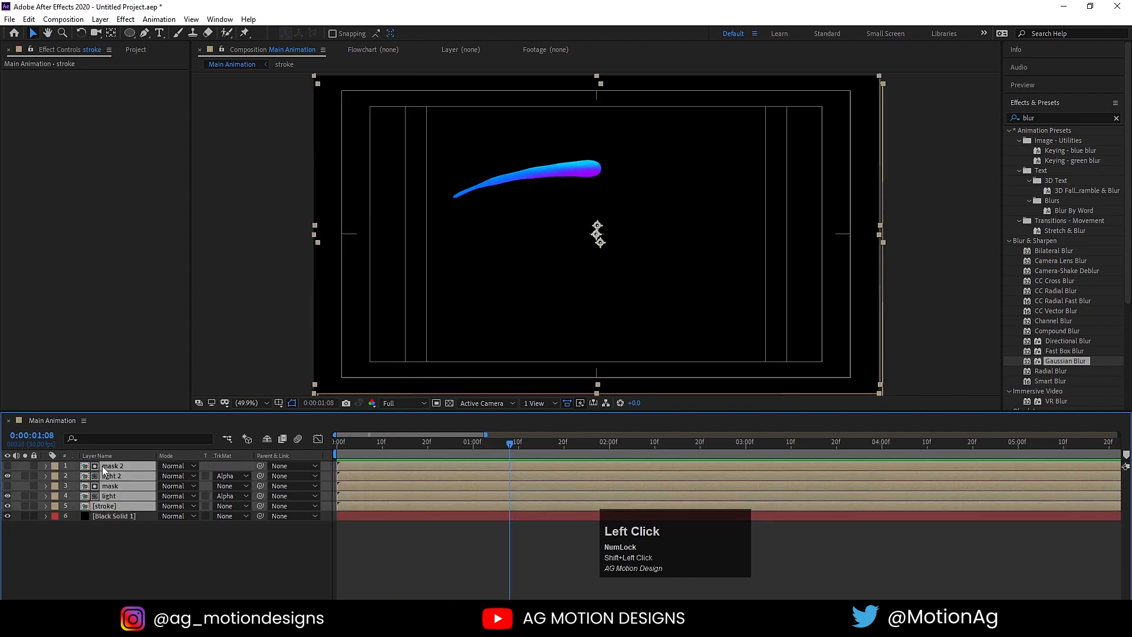
{"action": "key", "text": "Ctrl+Shift+C"}
{"action": "type", "text": "3d stroke"}
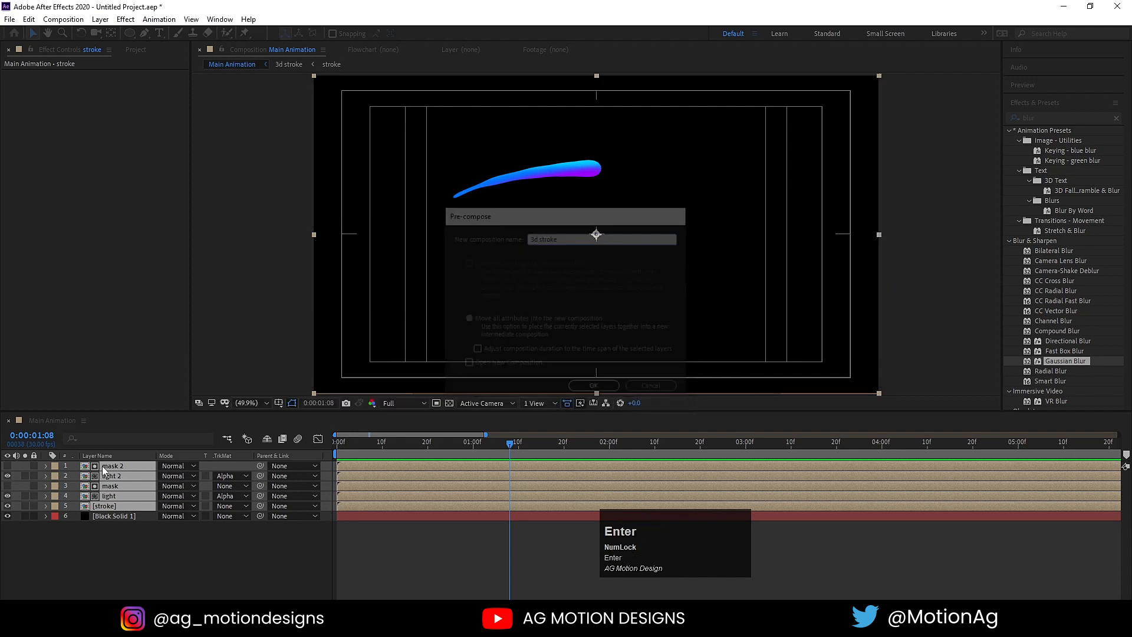
Create the '3d stroke' precomp and return to the Main Animation composition
{"action": "left_click", "coordinate": [593, 385]}
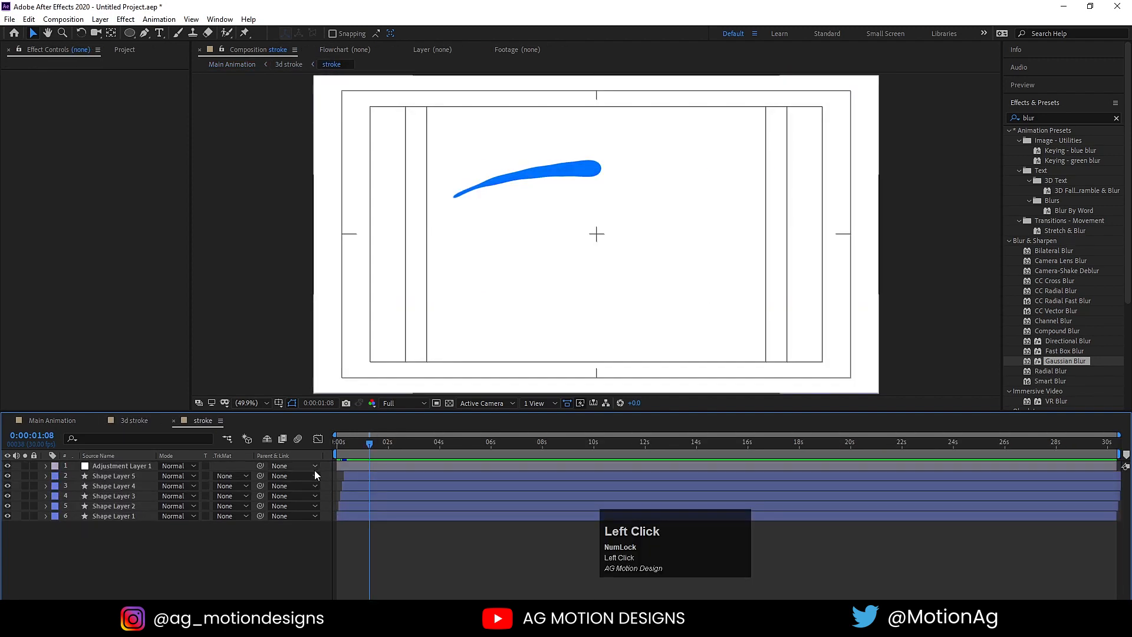
{"action": "left_click", "coordinate": [113, 475]}
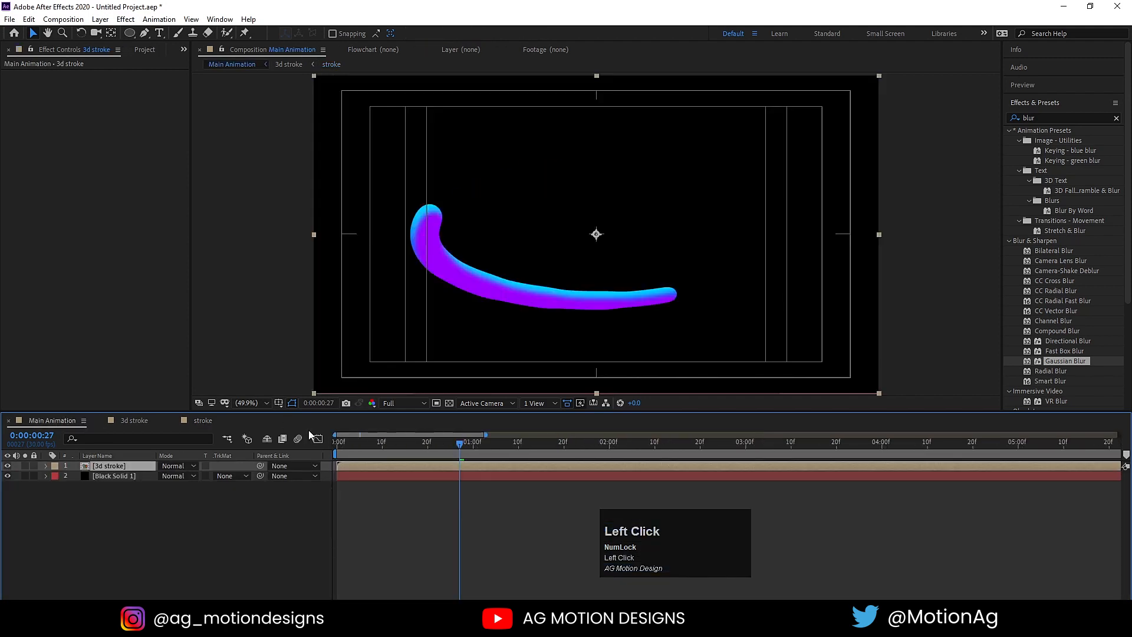
Duplicate the 3d stroke layer and mirror it with unlinked -100% horizontal scale
{"action": "key", "text": "Space"}
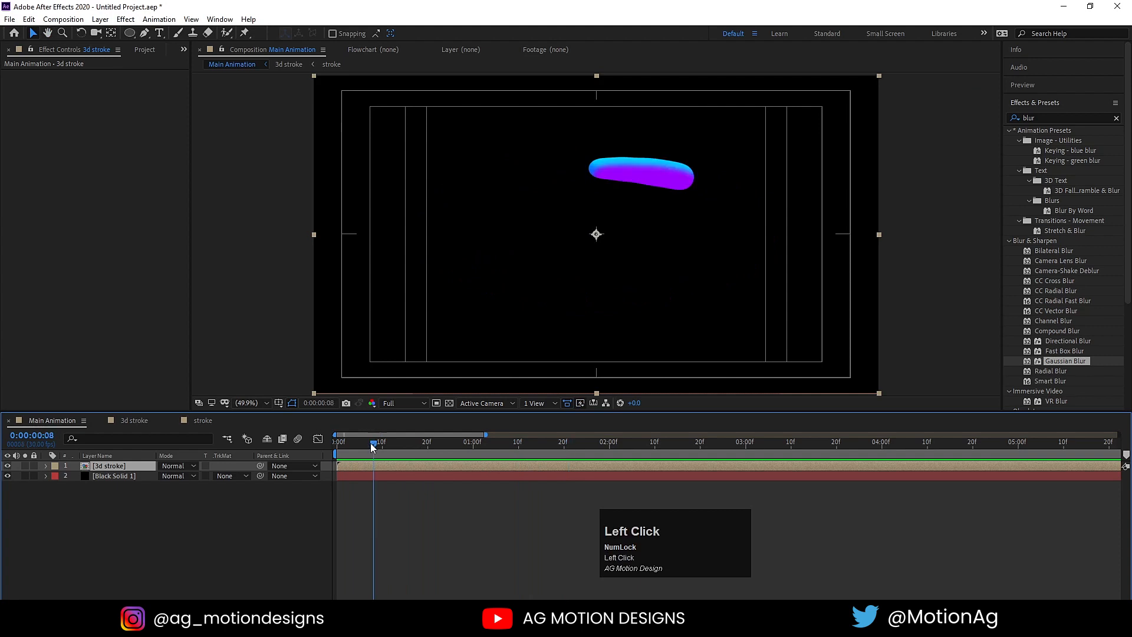
{"action": "left_click_drag", "start_coordinate": [373, 441], "coordinate": [423, 441]}
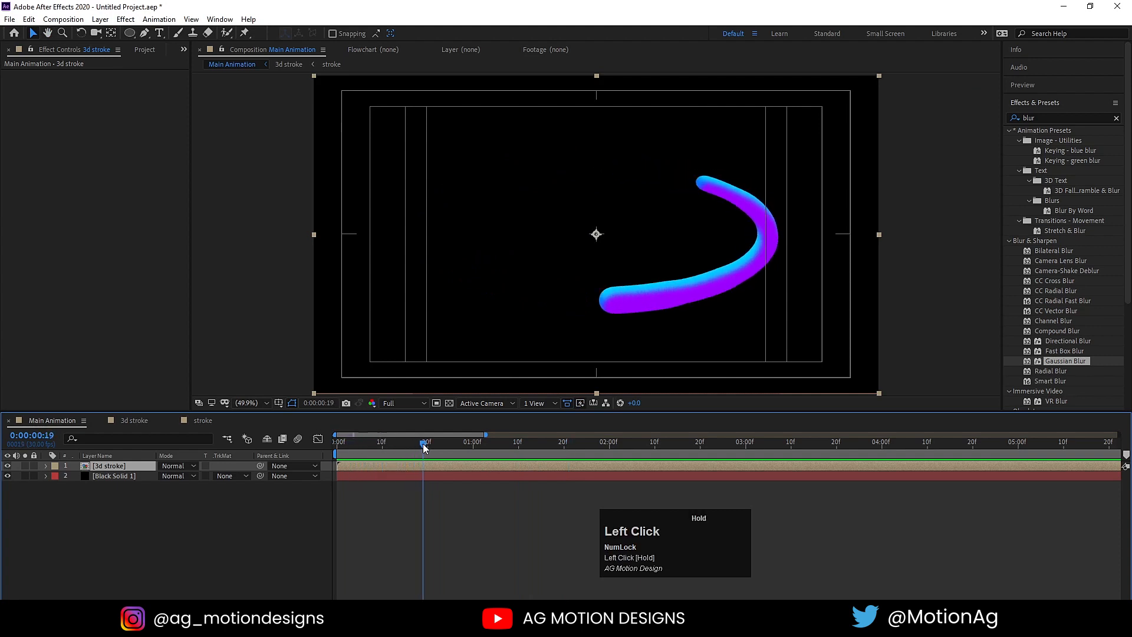
{"action": "key", "text": "Ctrl+D"}
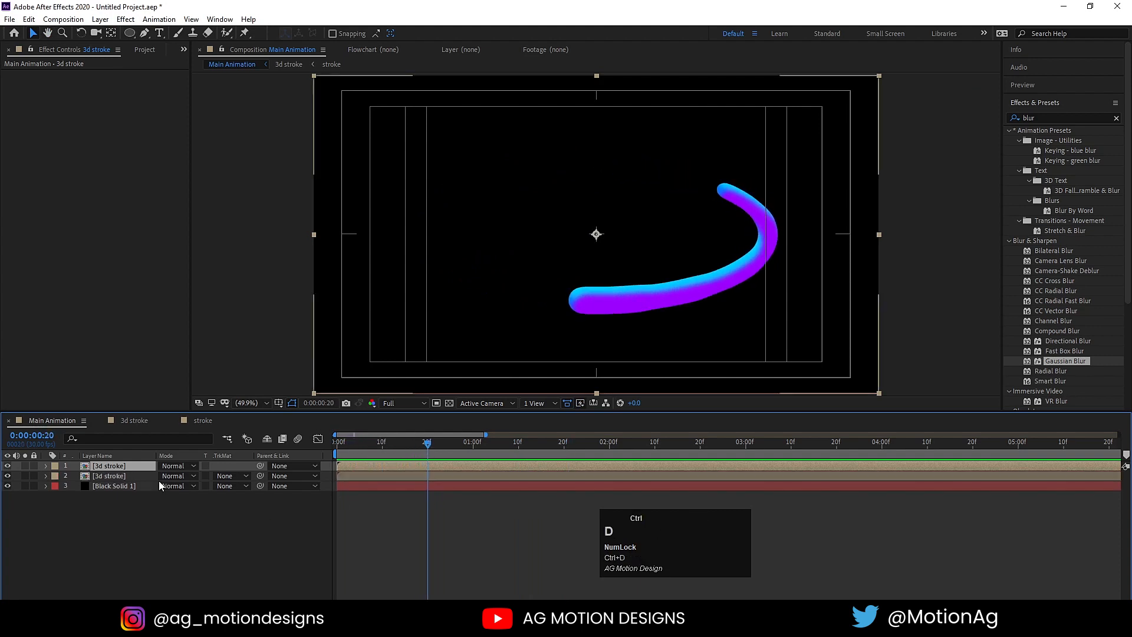
{"action": "key", "text": "s"}
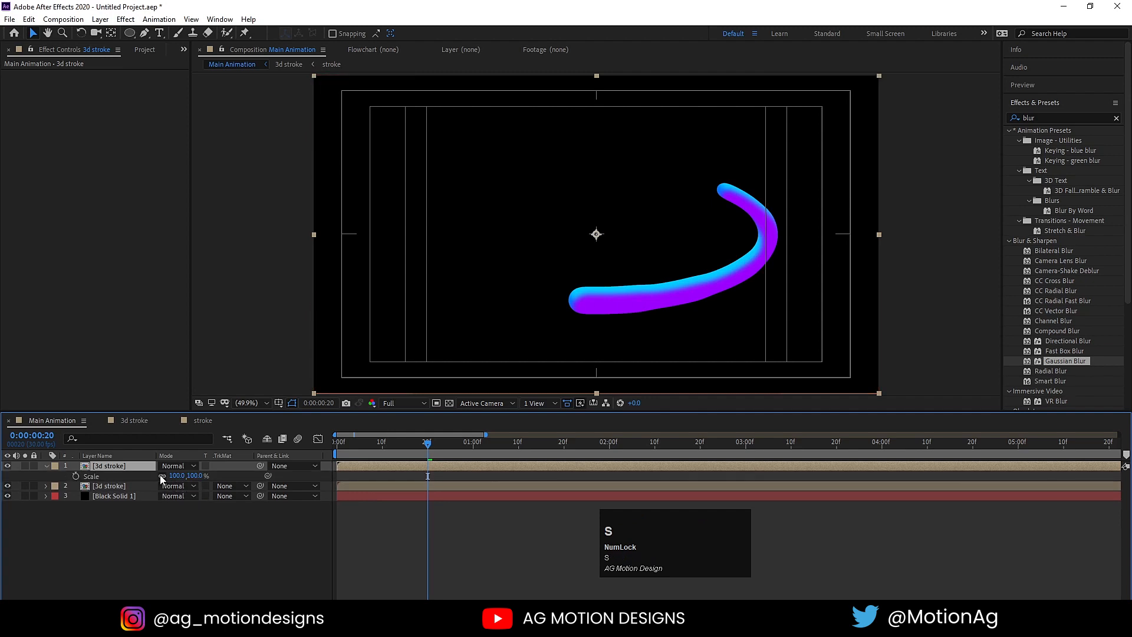
{"action": "left_click", "coordinate": [177, 475]}
{"action": "type", "text": "-"}
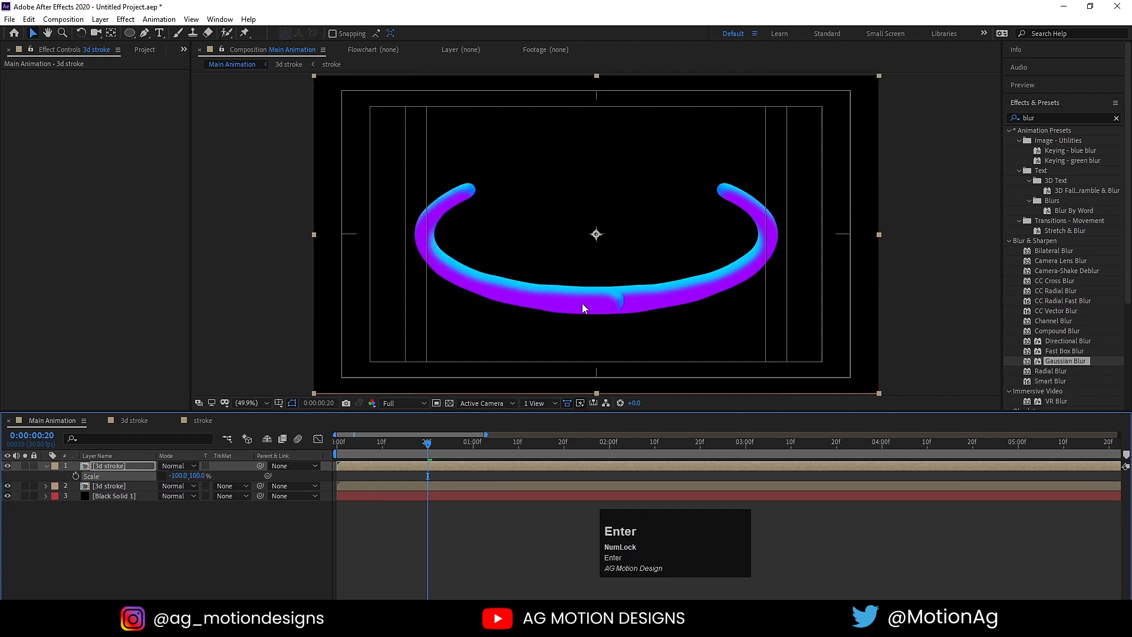
{"action": "key", "text": "w"}
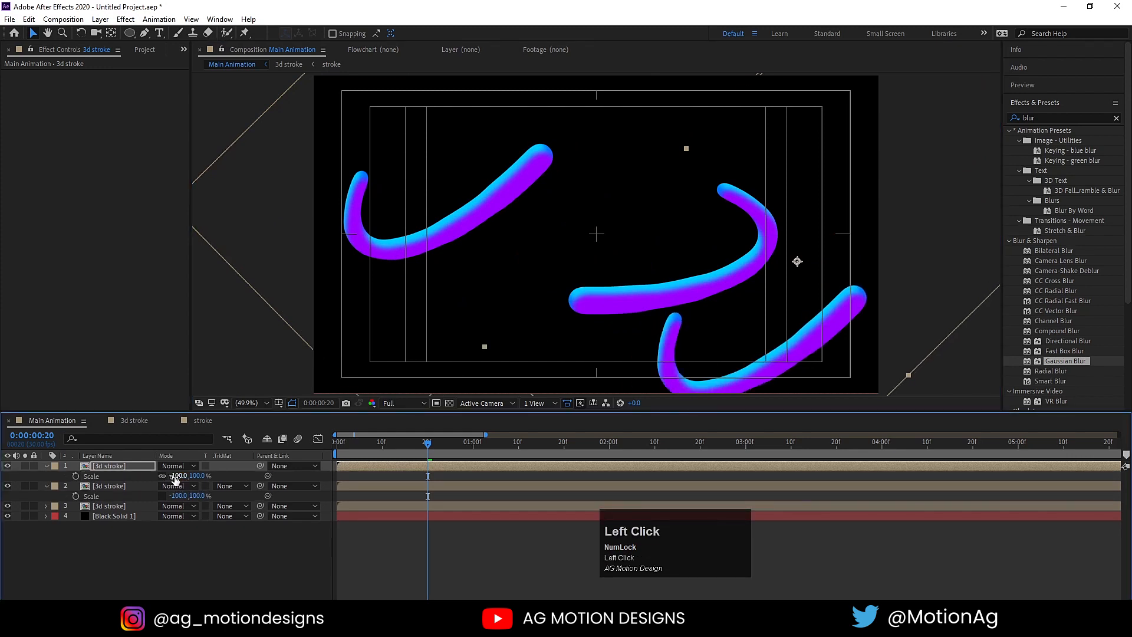
Scale more copies to 48% and 137%, rotate one -151°, and preview
{"action": "left_click_drag", "start_coordinate": [189, 476], "coordinate": [176, 475]}
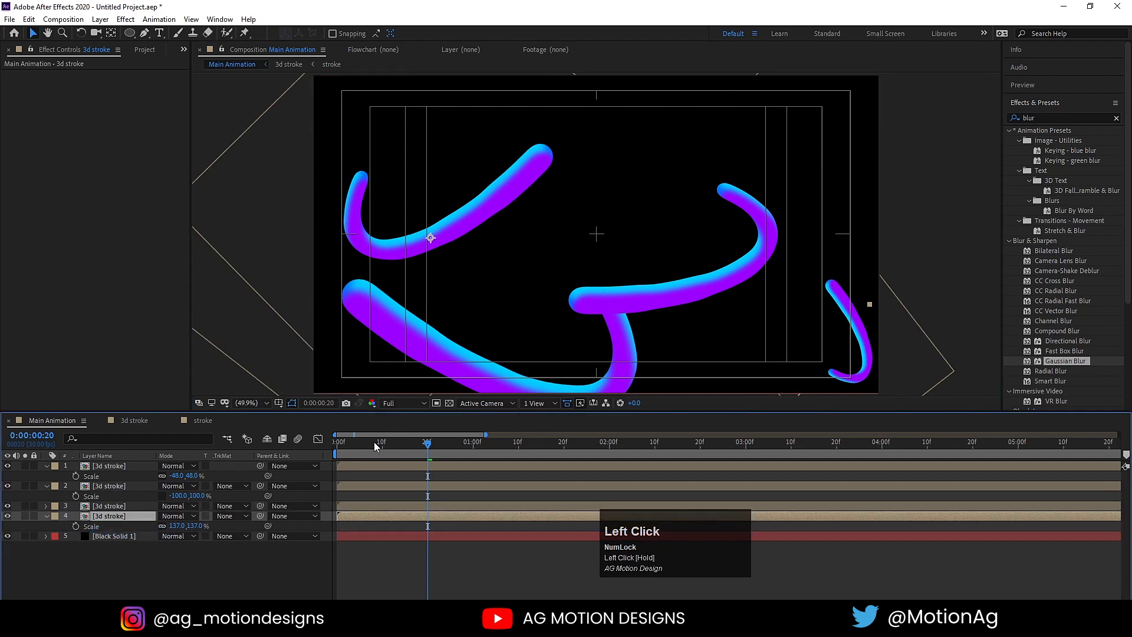
{"action": "key", "text": "space"}
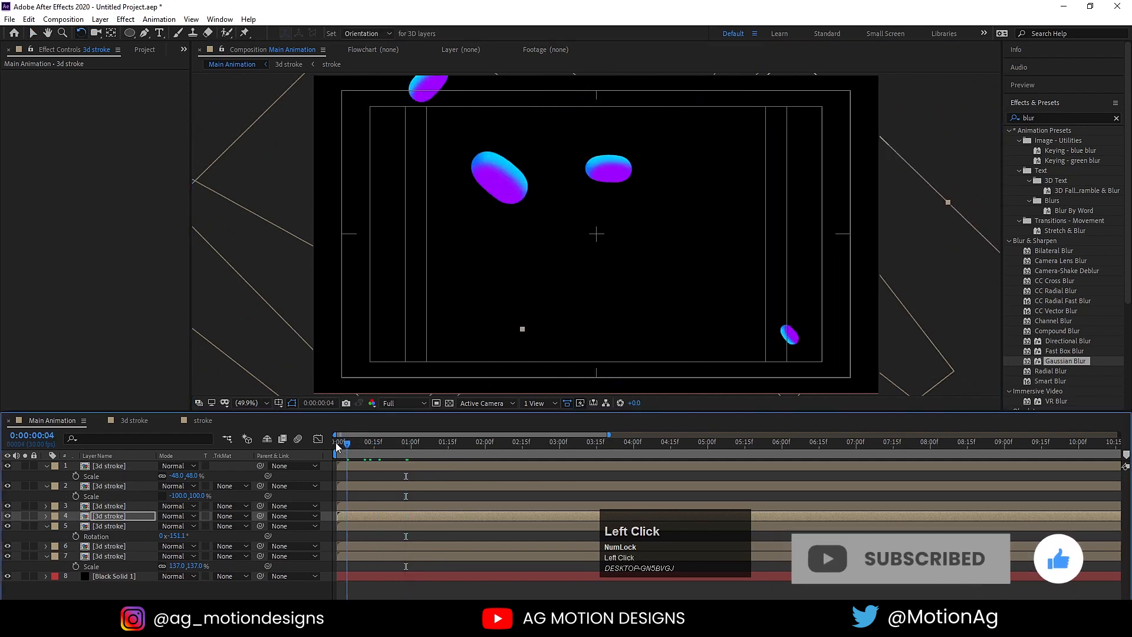
{"action": "key", "text": "Space"}
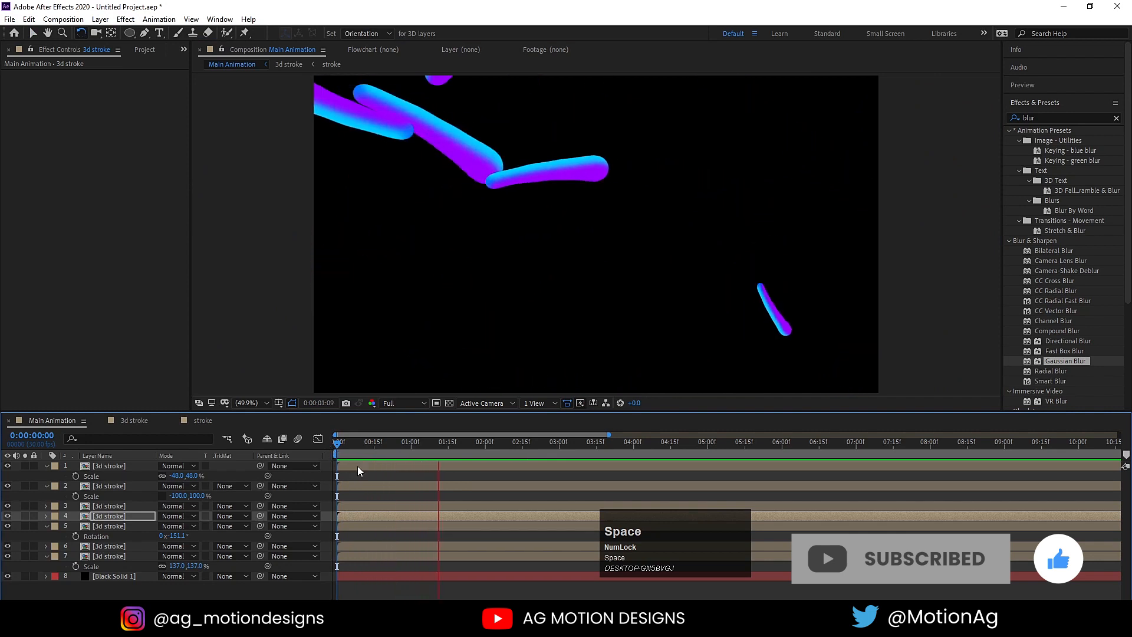